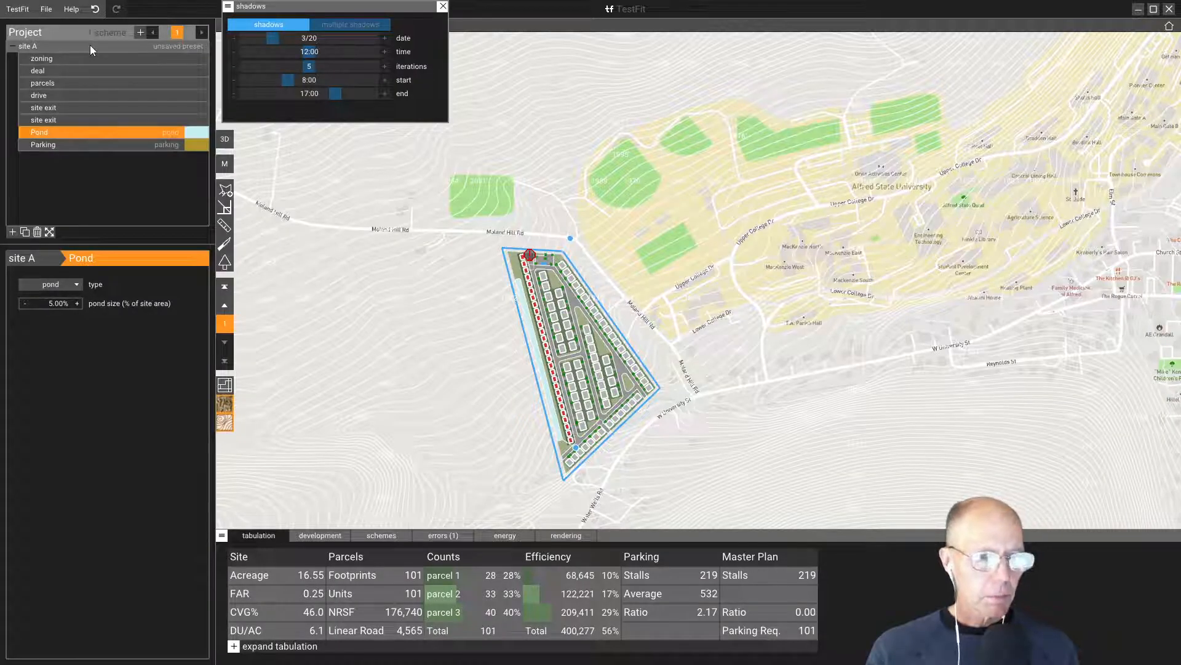
mouse_move(49, 231)
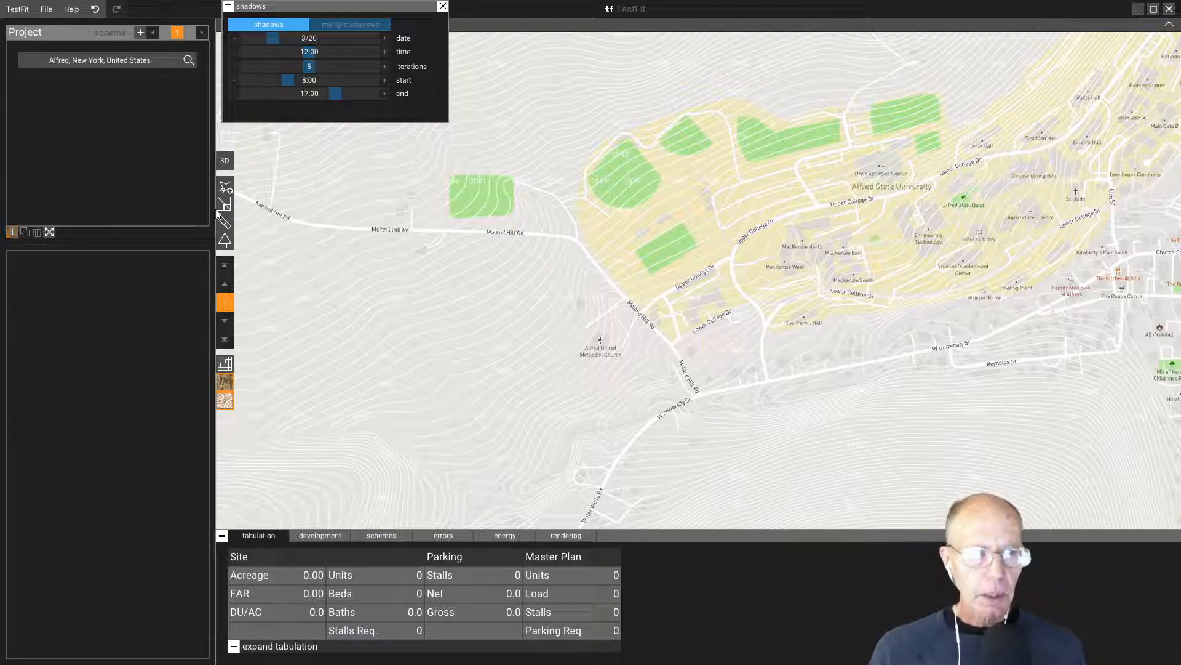
Step: Trace a new site boundary on the map and apply the Subdivision - Target FP preset
left_click(224, 186)
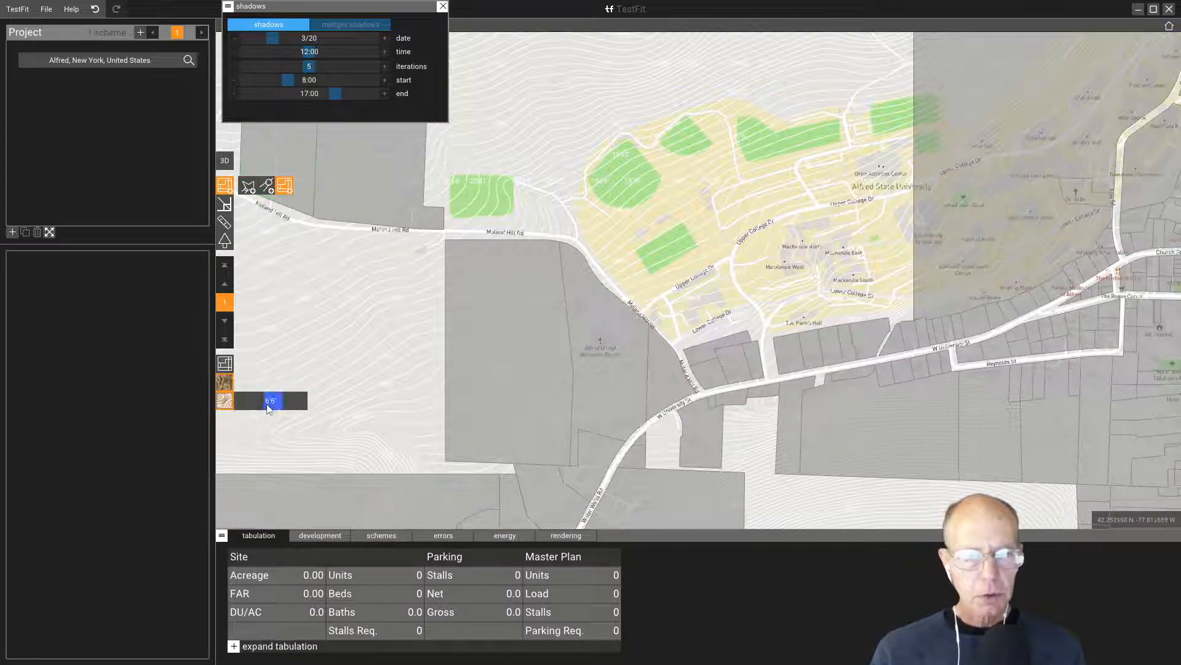
left_click(270, 400)
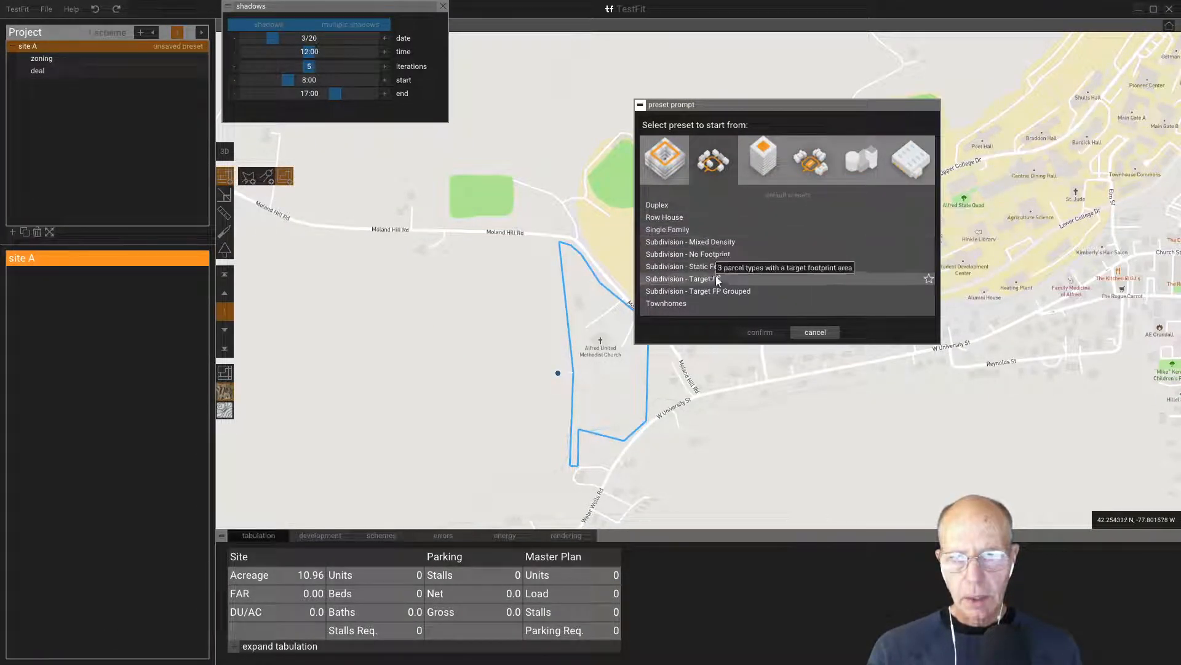
left_click(698, 290)
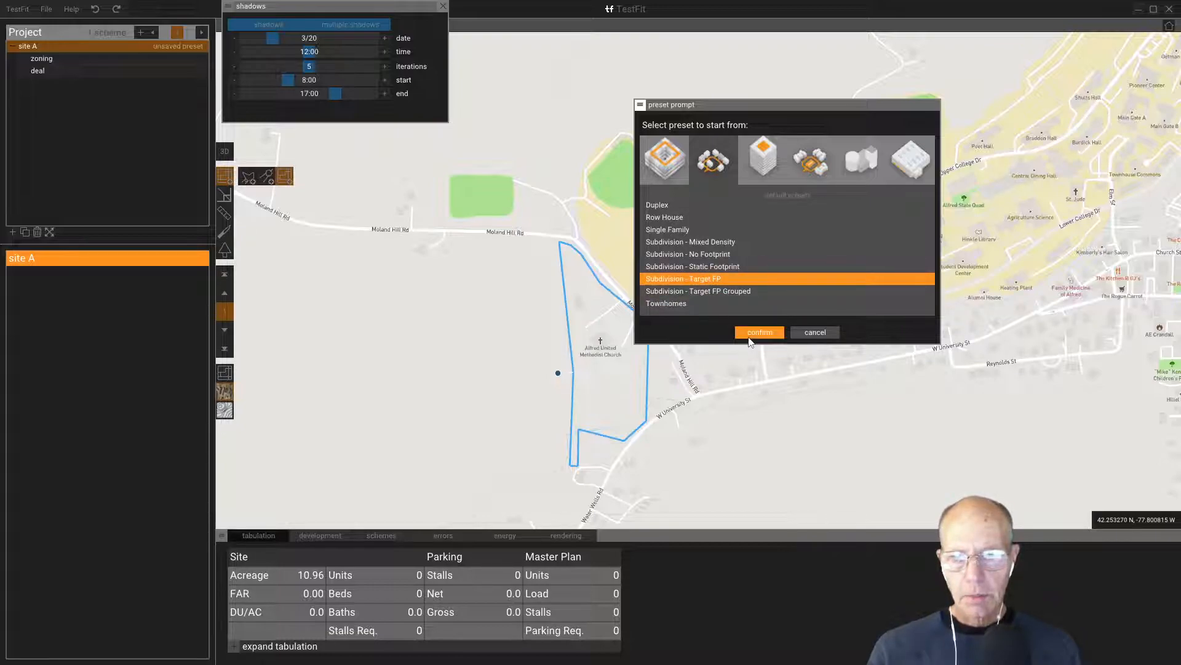
left_click(760, 332)
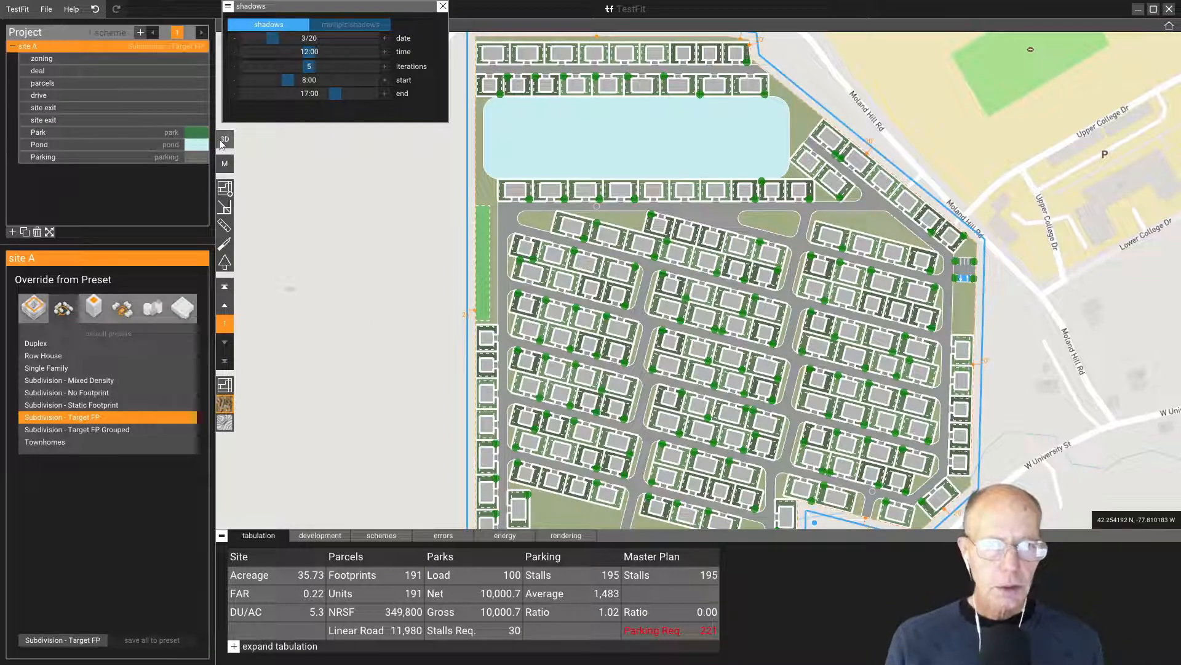
Step: View the site in 3D and try the Static Footprint, Mixed Density, Row House, Duplex and Townhomes presets
left_click(224, 139)
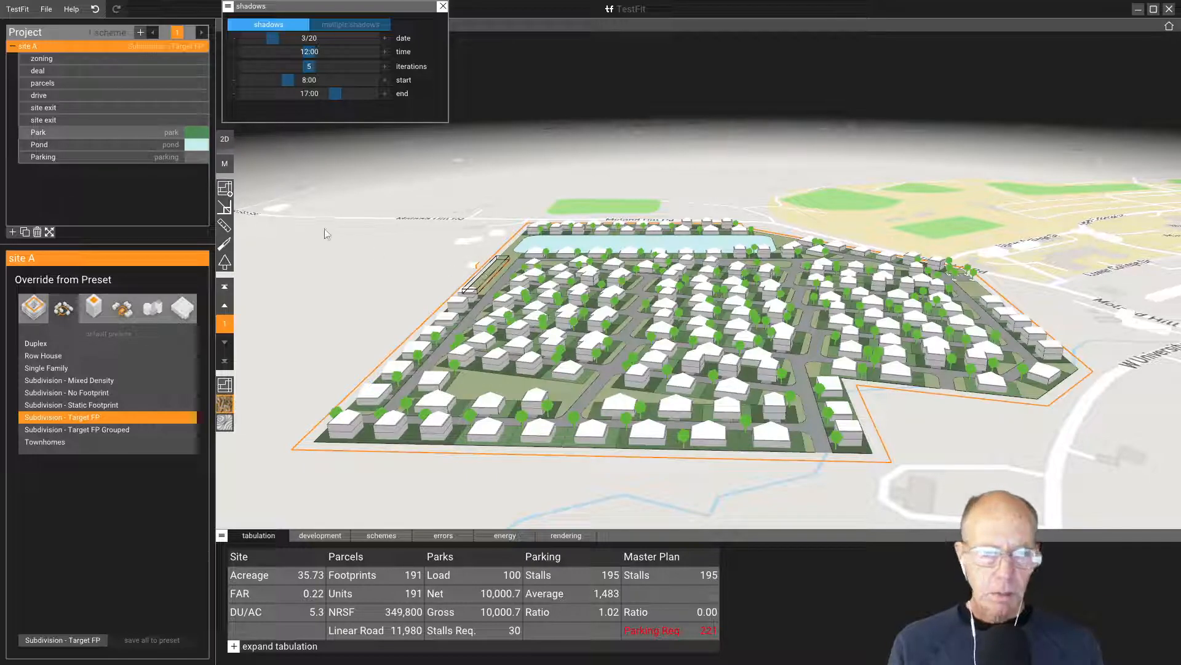
mouse_move(62, 417)
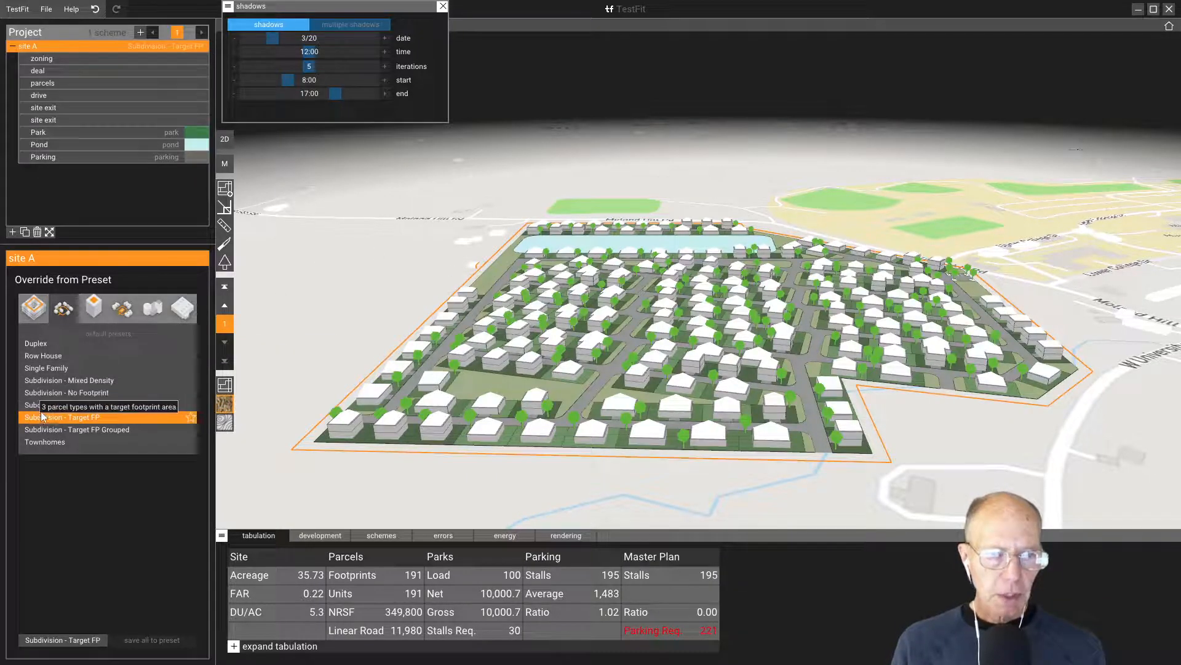
left_click(72, 405)
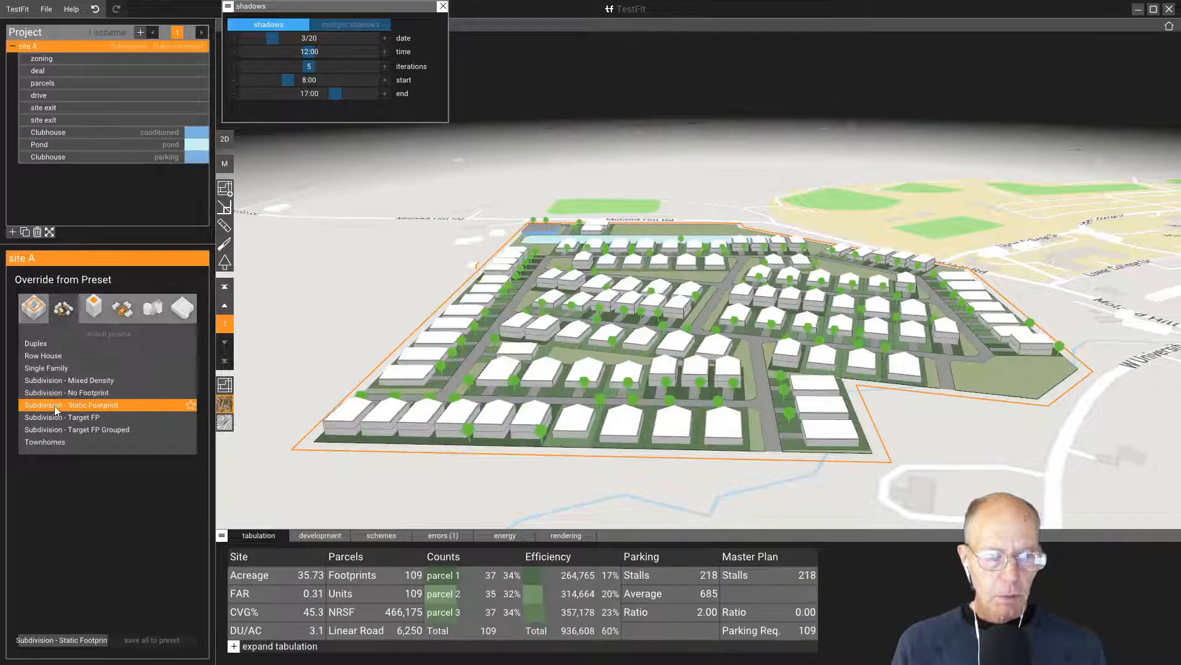
left_click(71, 380)
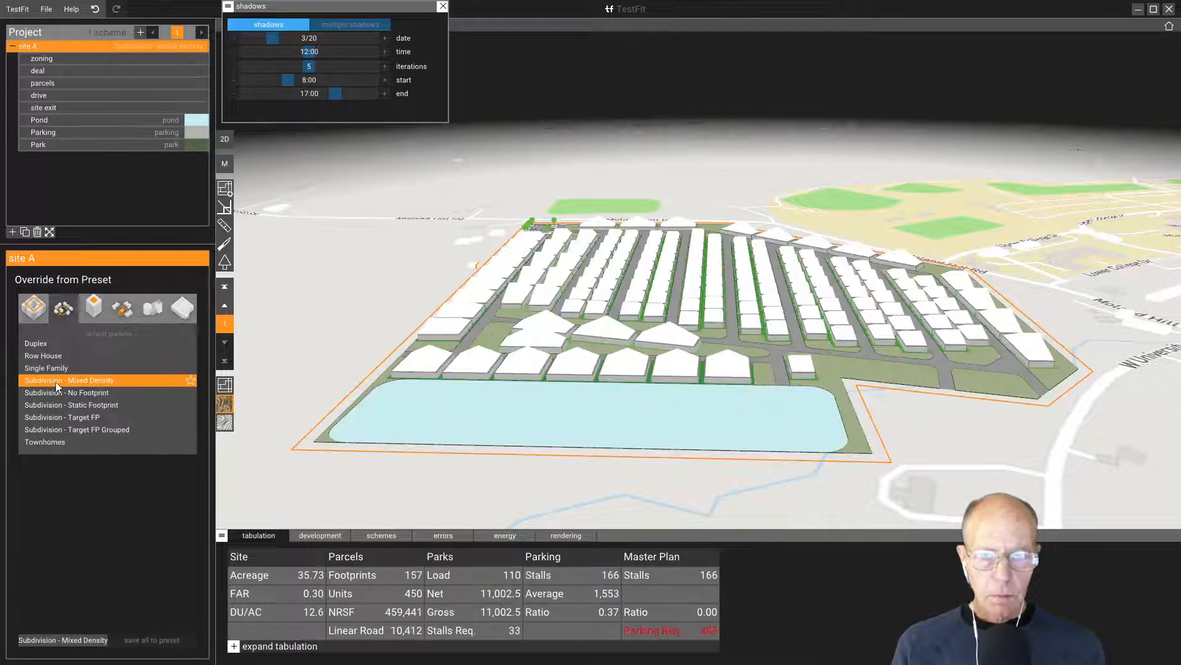
left_click(46, 368)
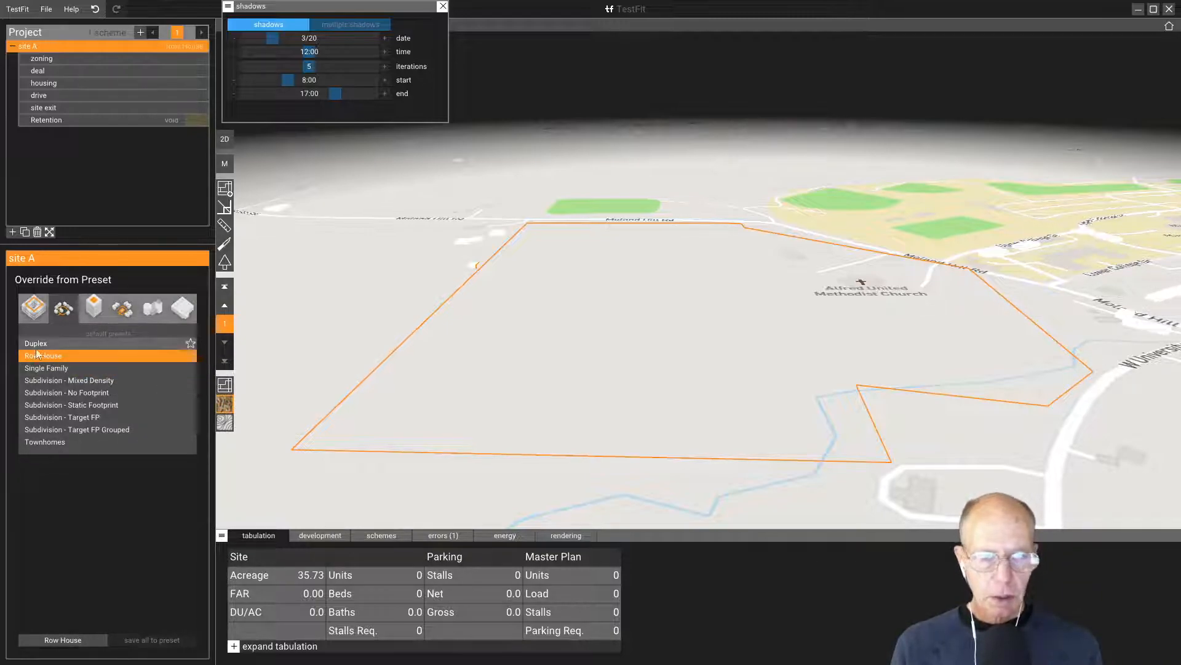
left_click(36, 344)
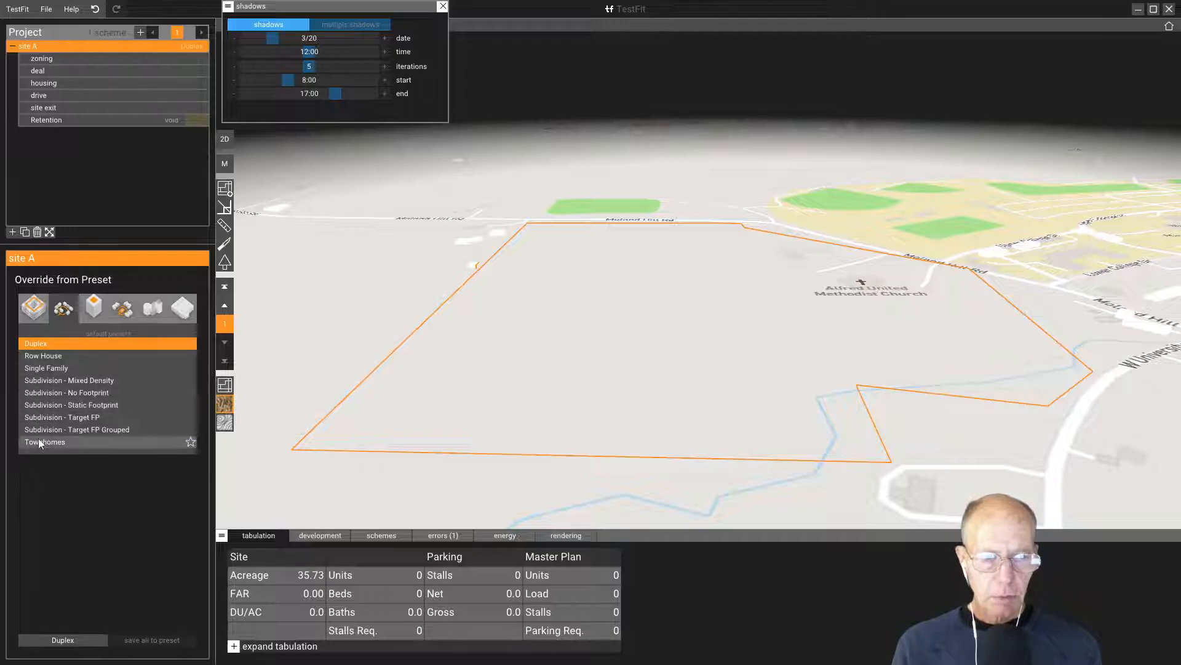
left_click(76, 428)
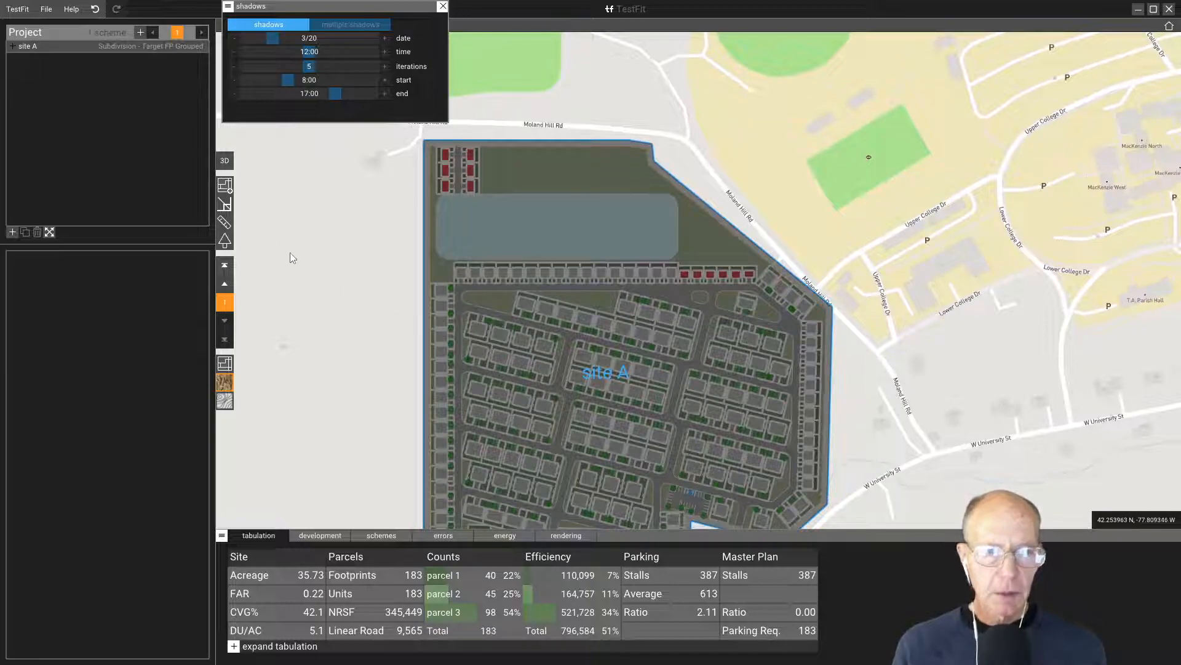
mouse_move(224, 222)
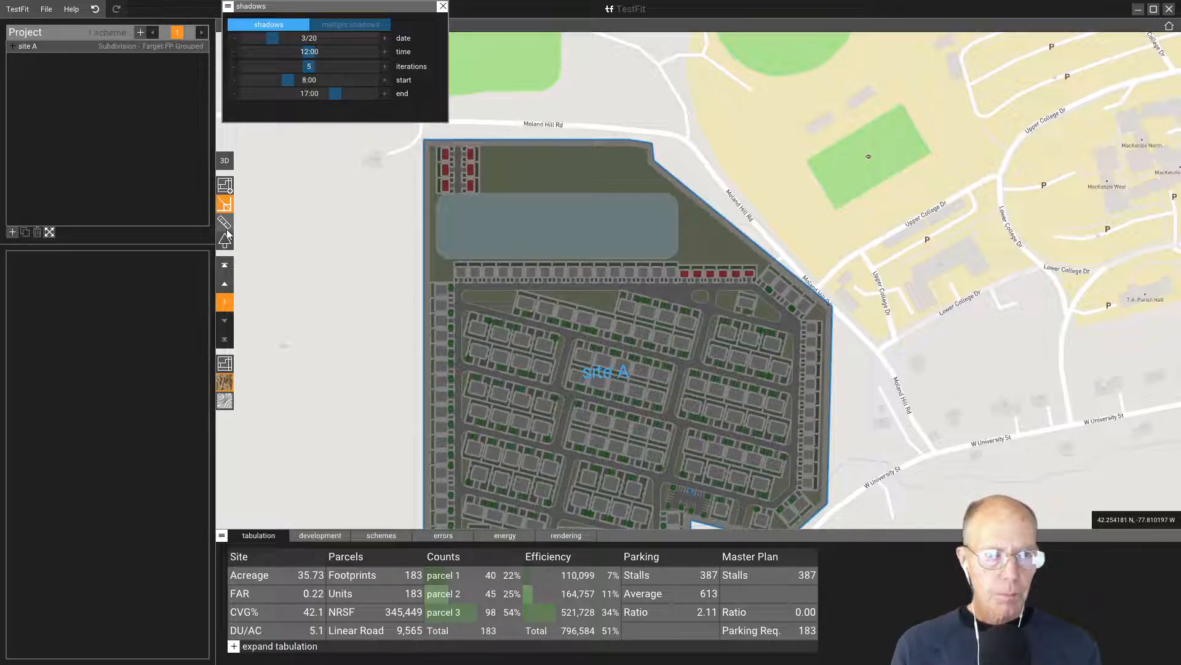
Step: Select site A to show its Override from Preset options
left_click(28, 46)
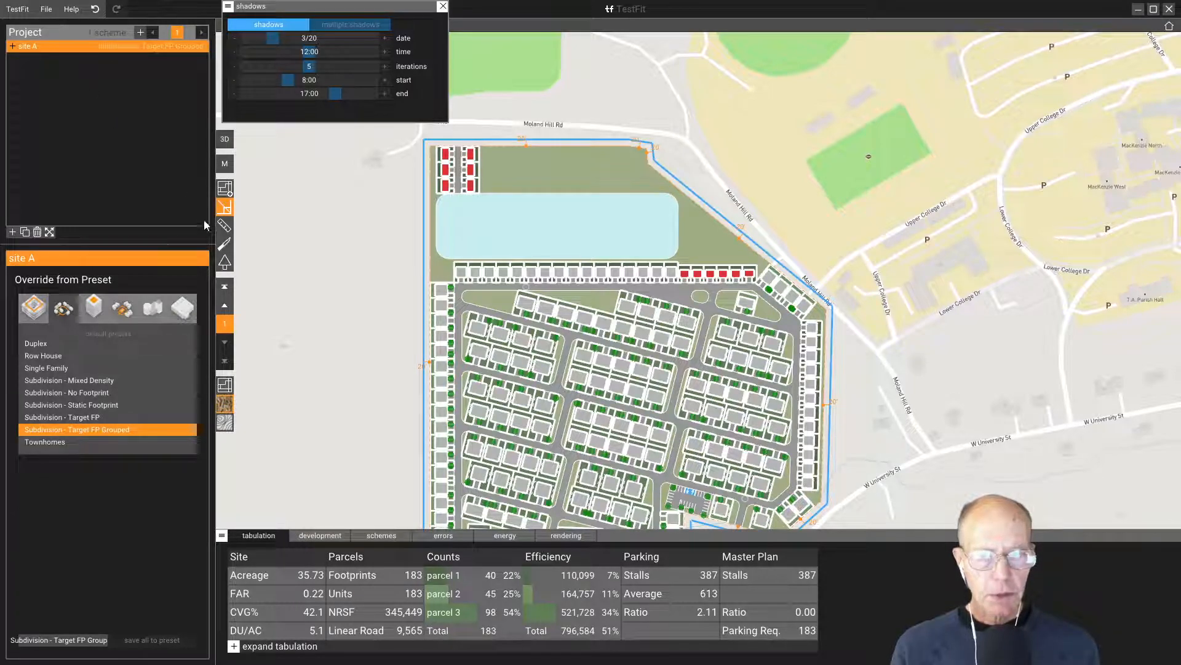
mouse_move(224, 229)
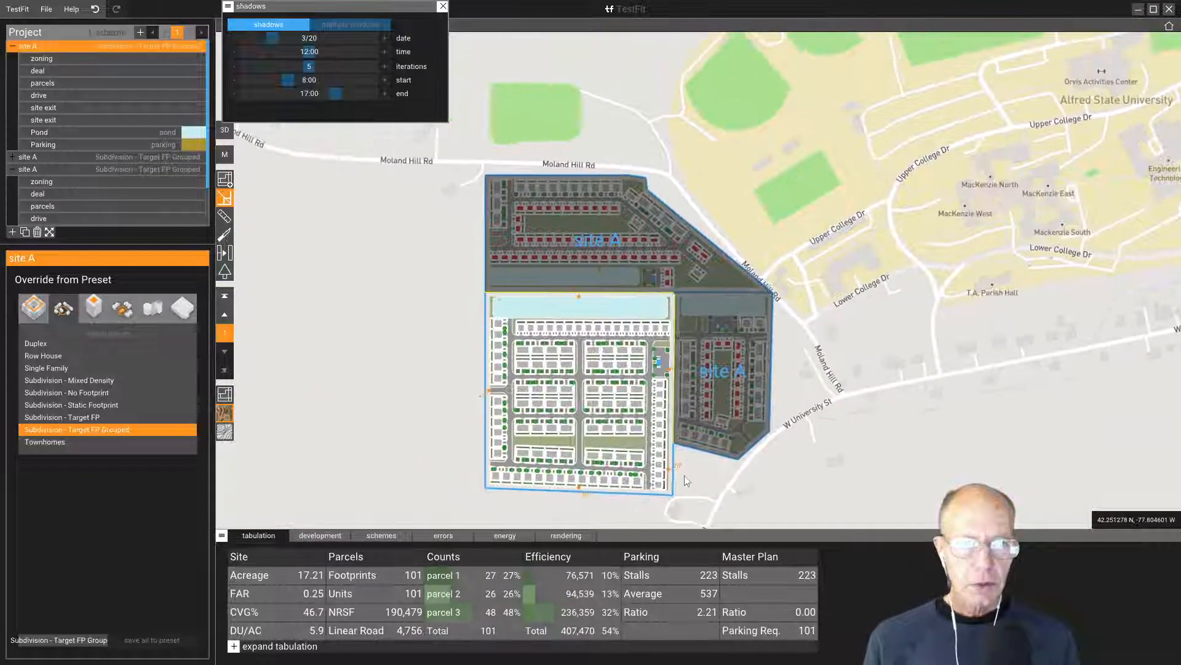
Step: Select the eastern site and switch it through Spec Office to the Tower Office preset
left_click(12, 46)
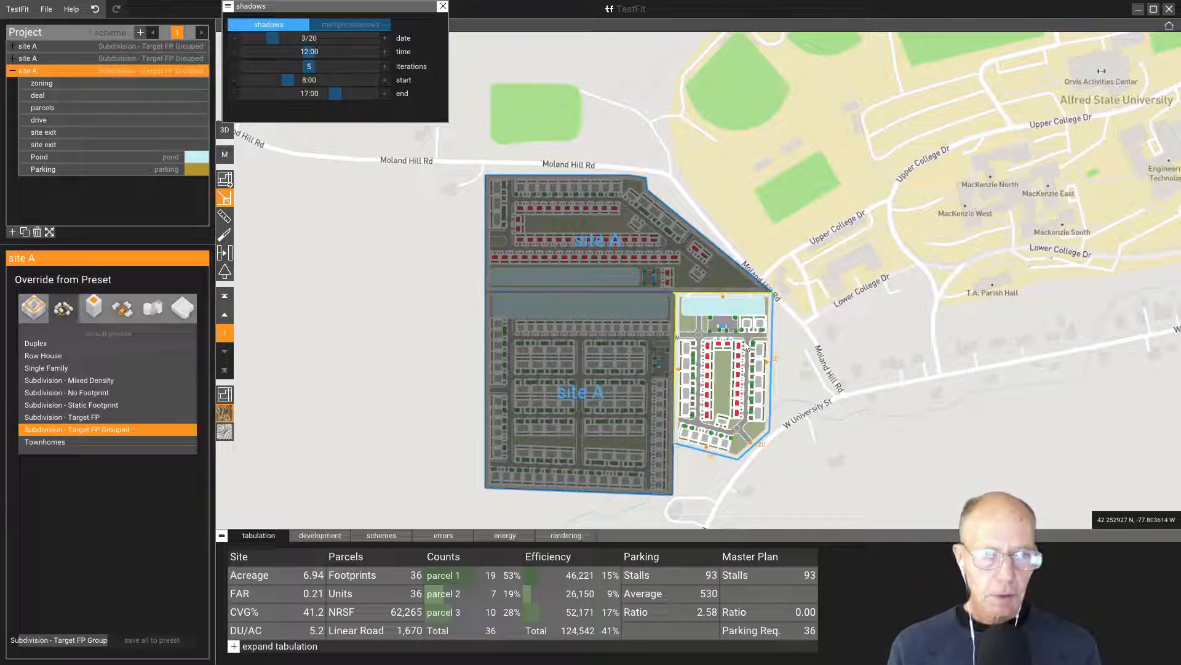
mouse_move(92, 308)
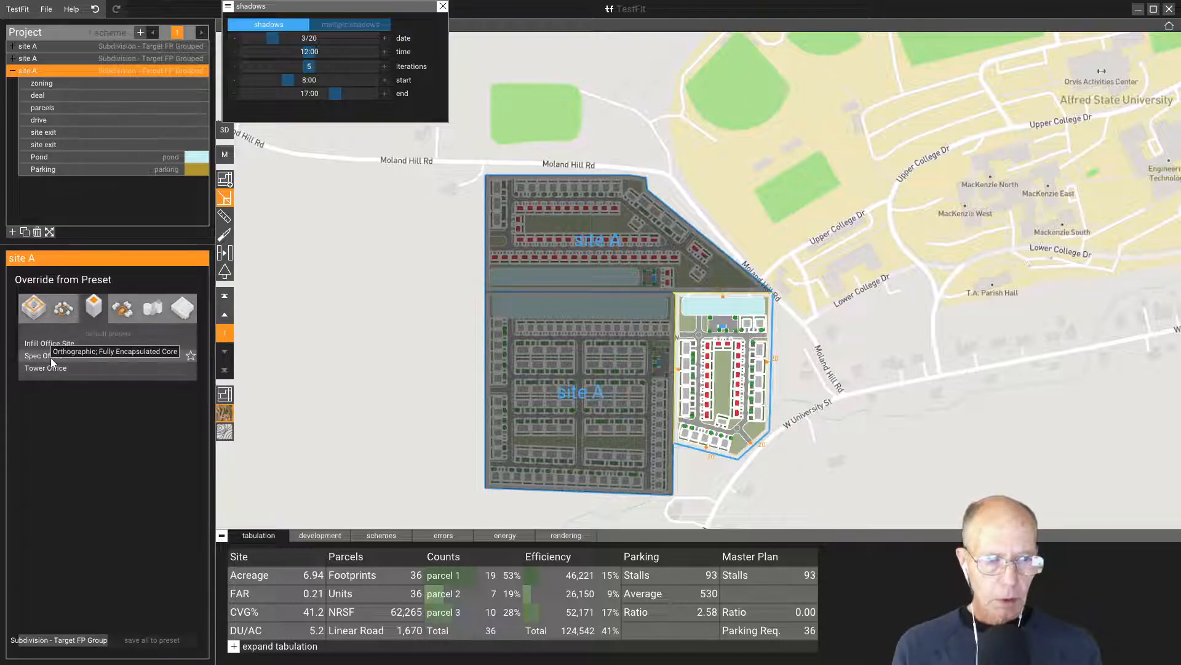
left_click(43, 355)
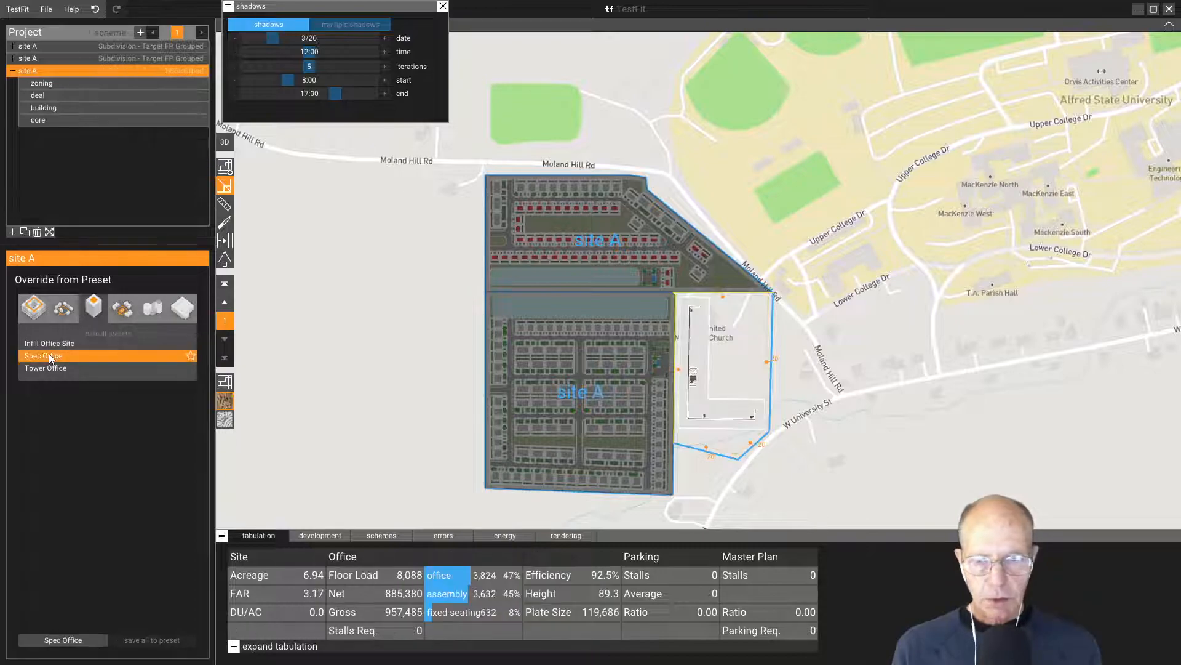
left_click(49, 368)
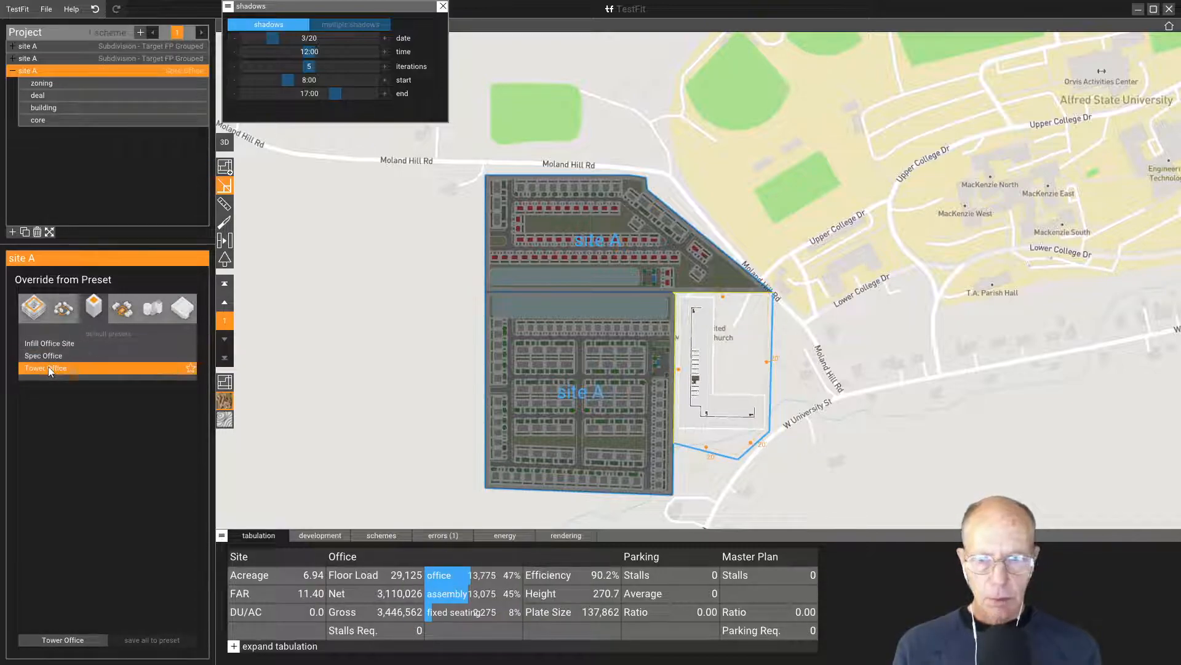
mouse_move(57, 369)
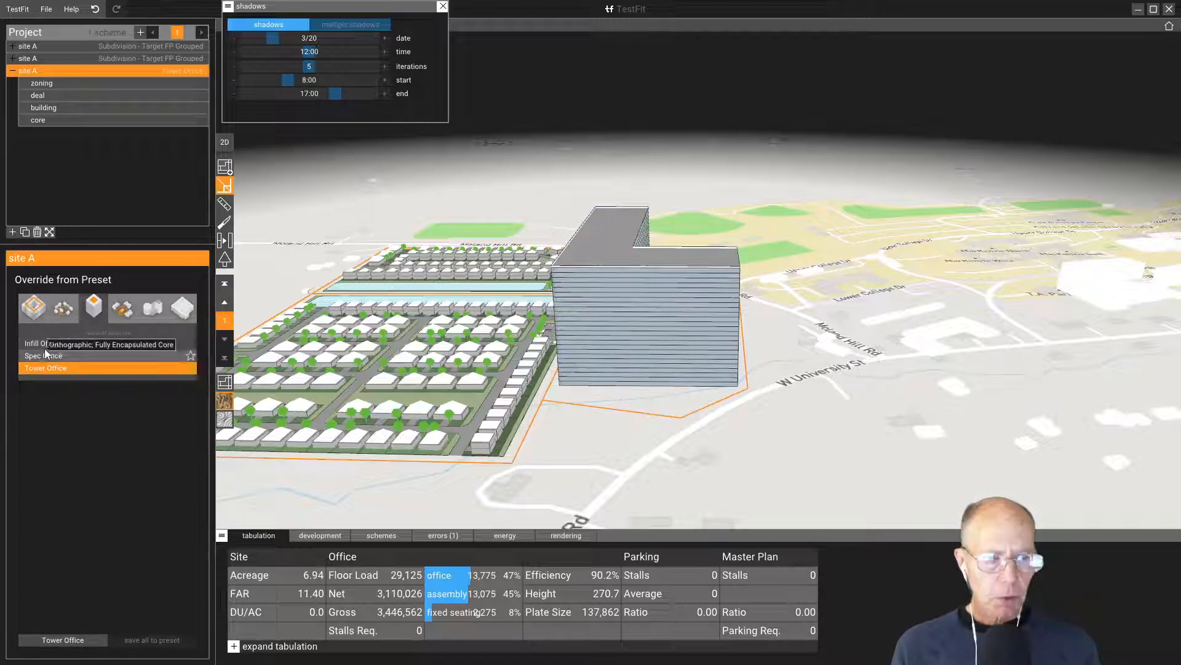
Step: Apply Infill Office Site, review its zoning, deal and building settings, and choose a different configuration shape
left_click(48, 343)
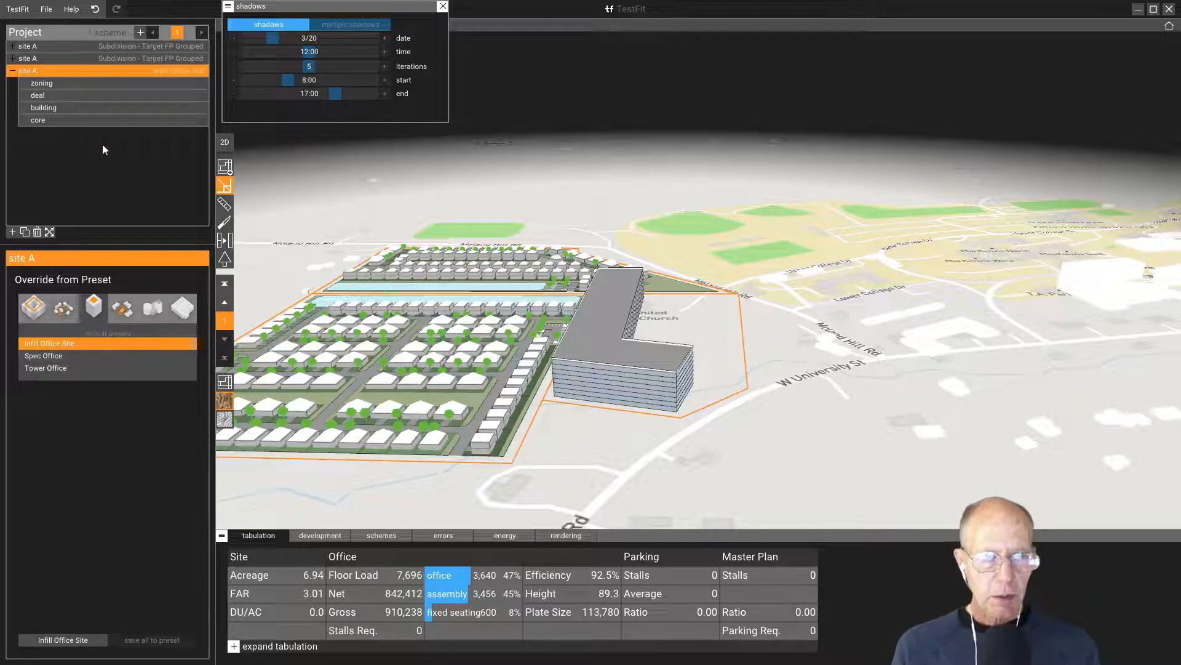
left_click(42, 82)
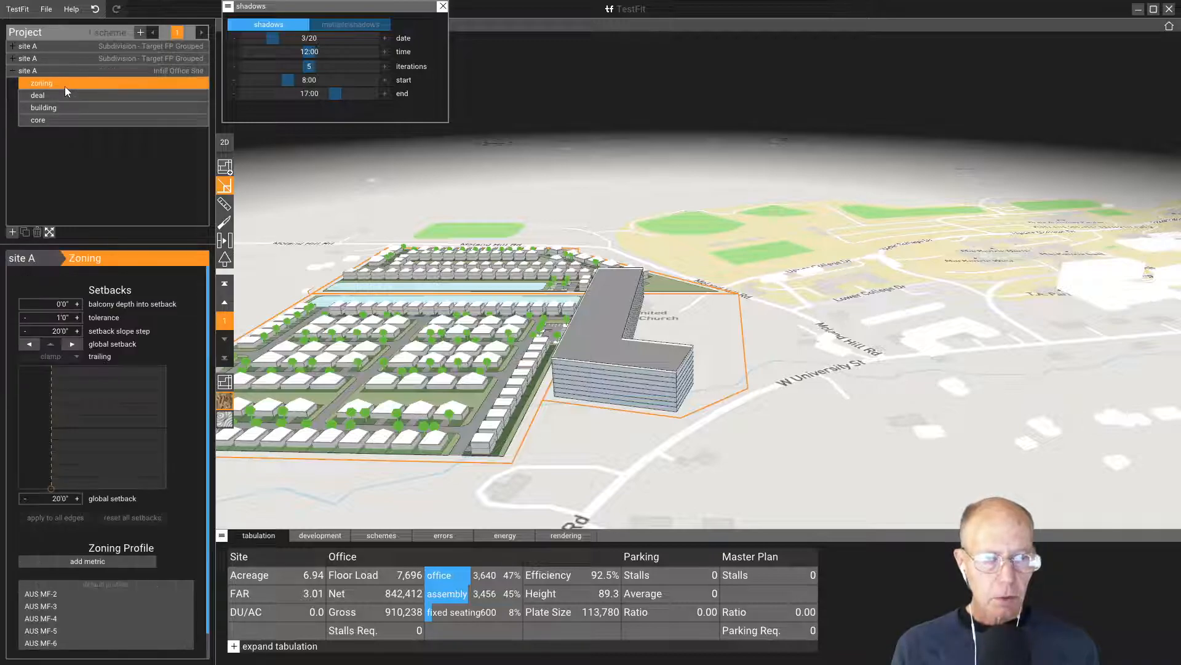
left_click(37, 96)
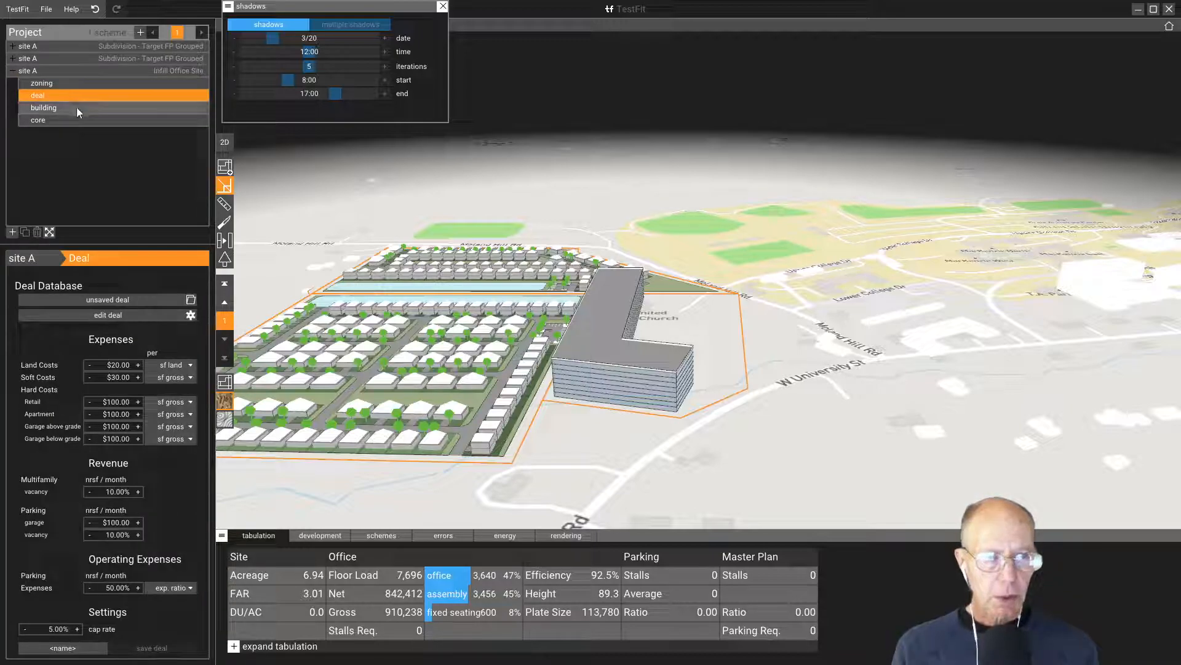
left_click(43, 108)
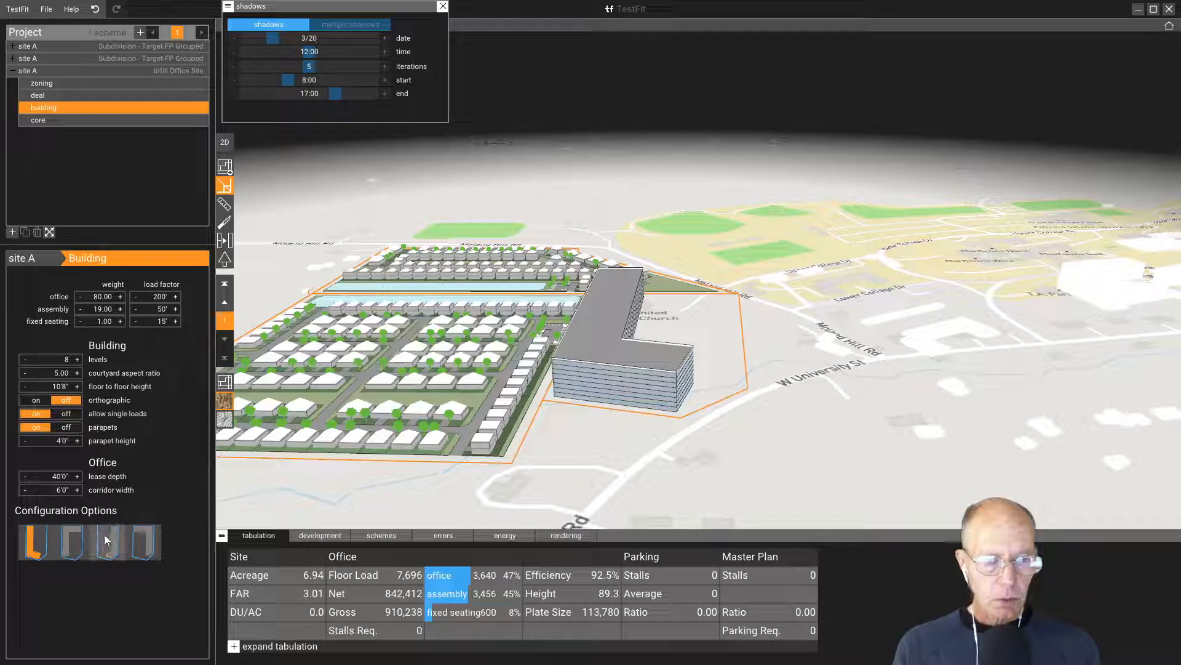
left_click(105, 542)
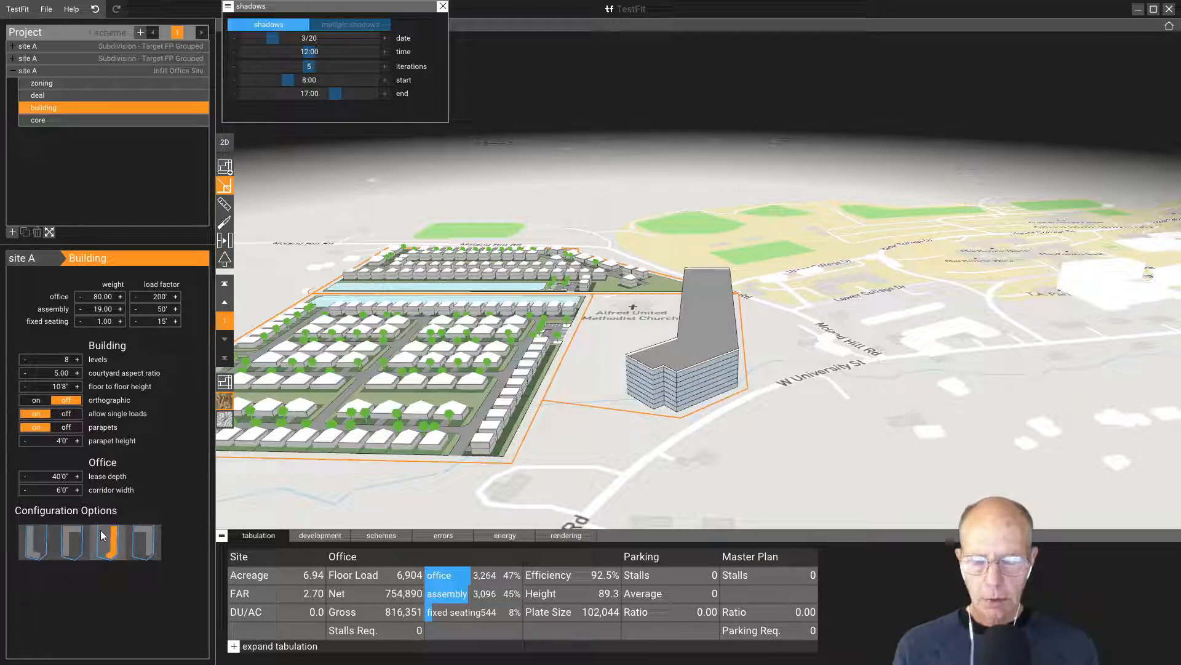
left_click(106, 541)
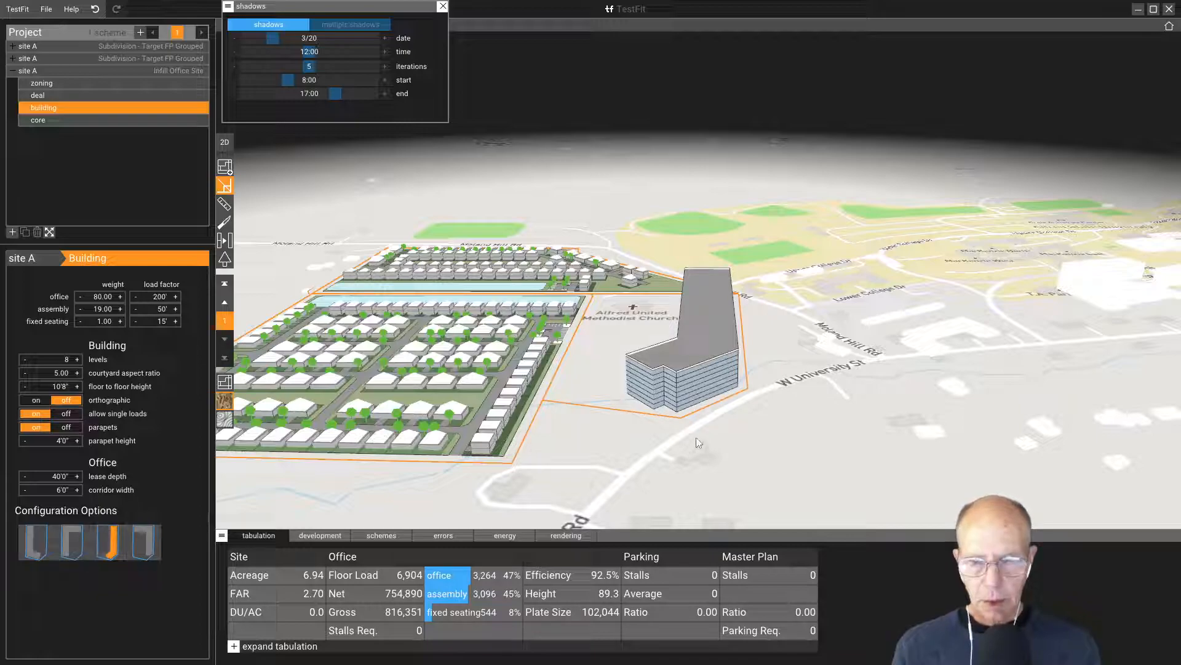
mouse_move(619, 374)
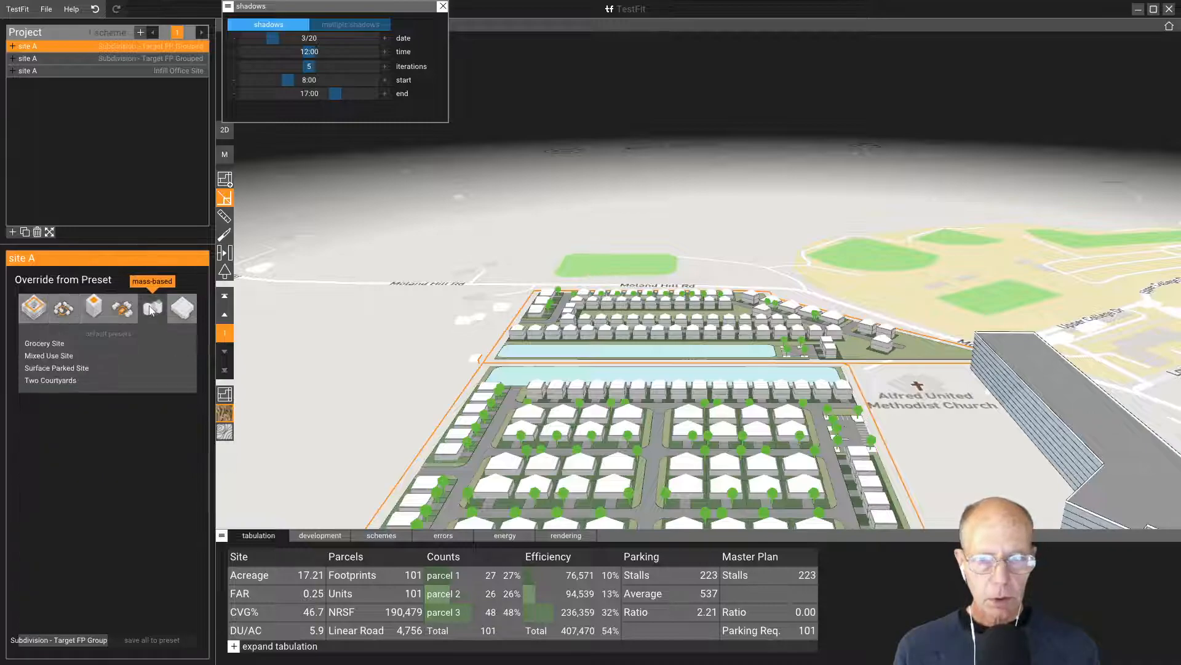
Step: Apply Grocery Site to the first site, then undo the swap from the action history
left_click(44, 344)
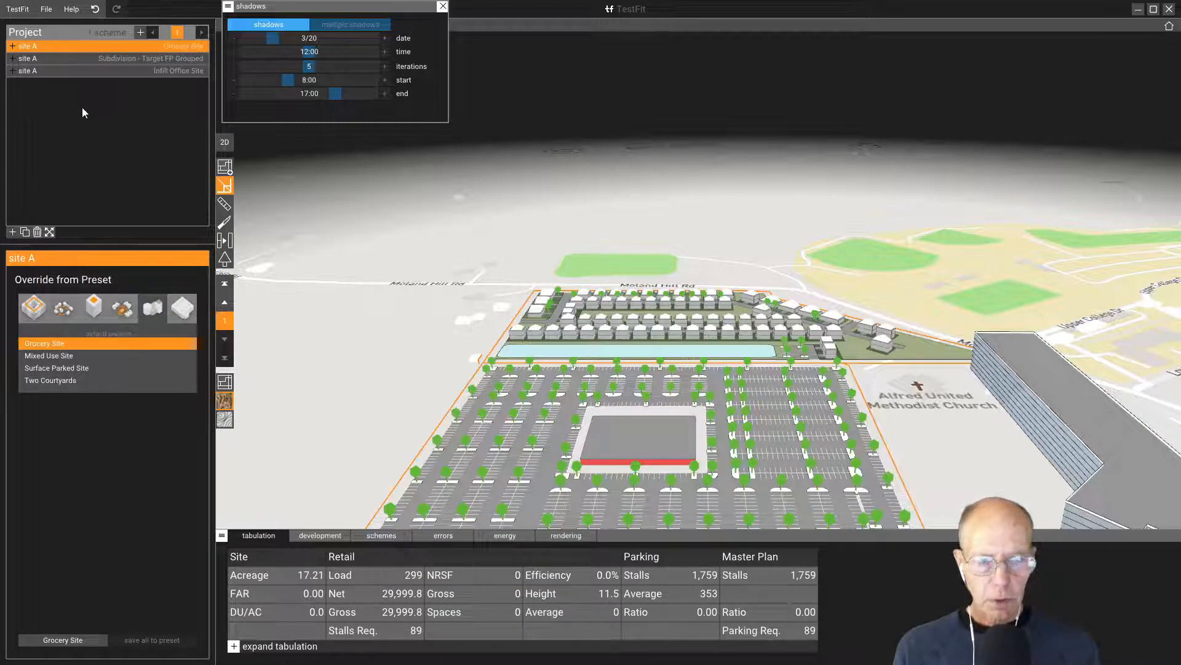
left_click(94, 9)
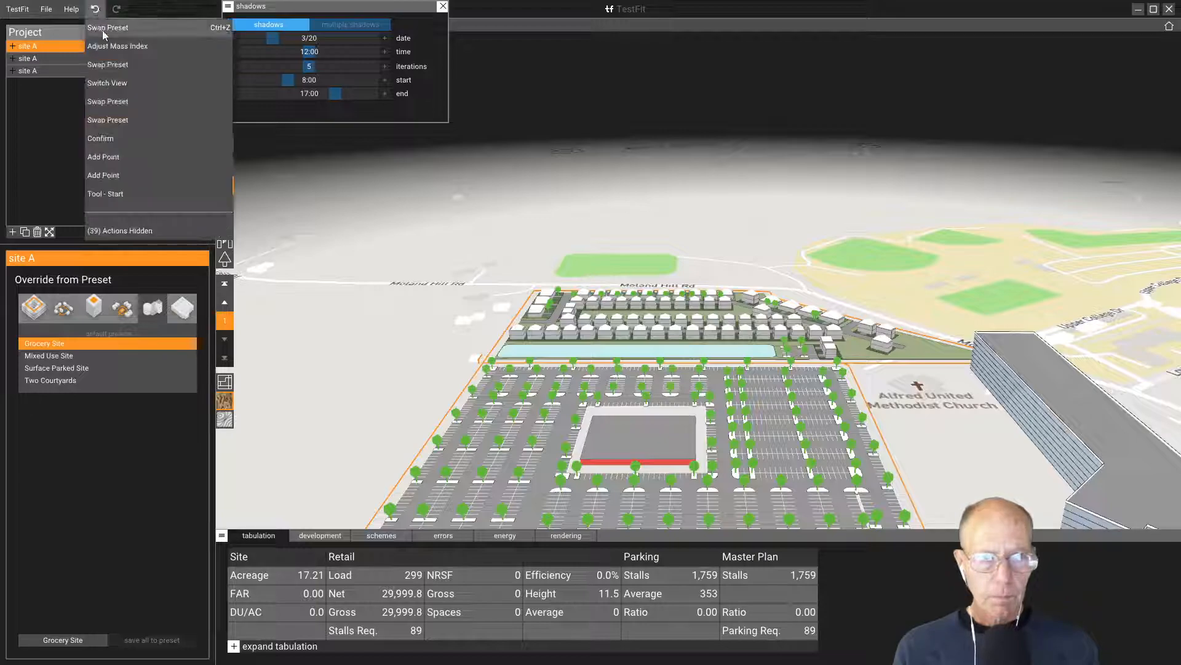
left_click(108, 29)
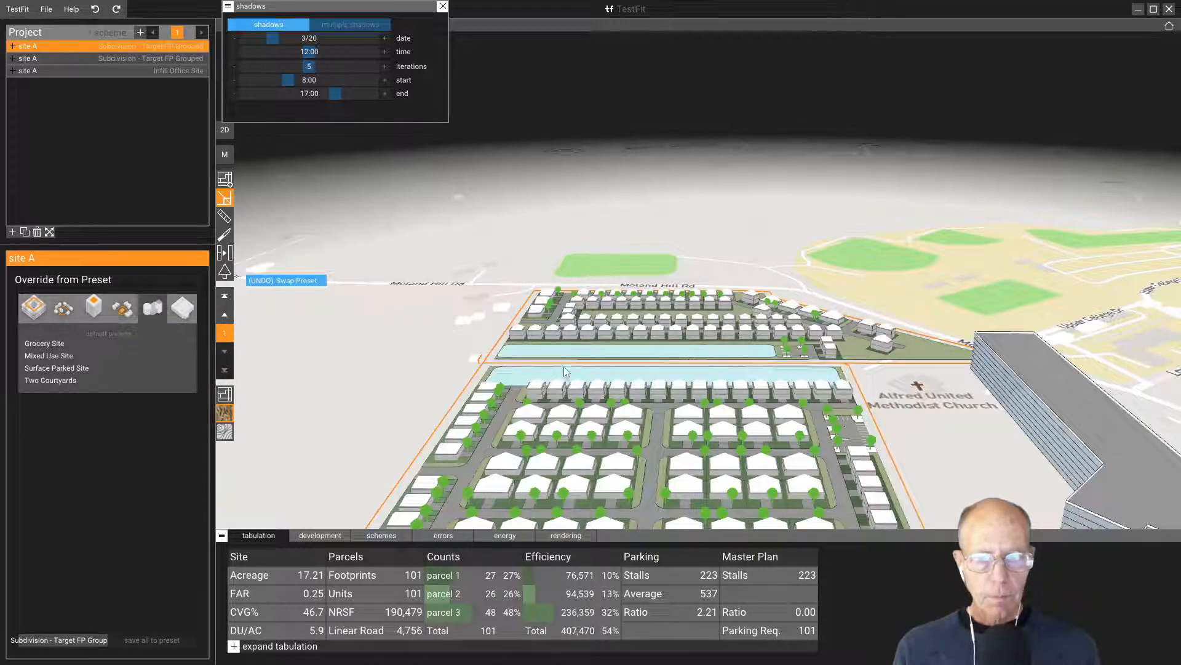
Step: Select the smaller northern subdivision site and apply the Grocery Site preset to it
left_click(12, 58)
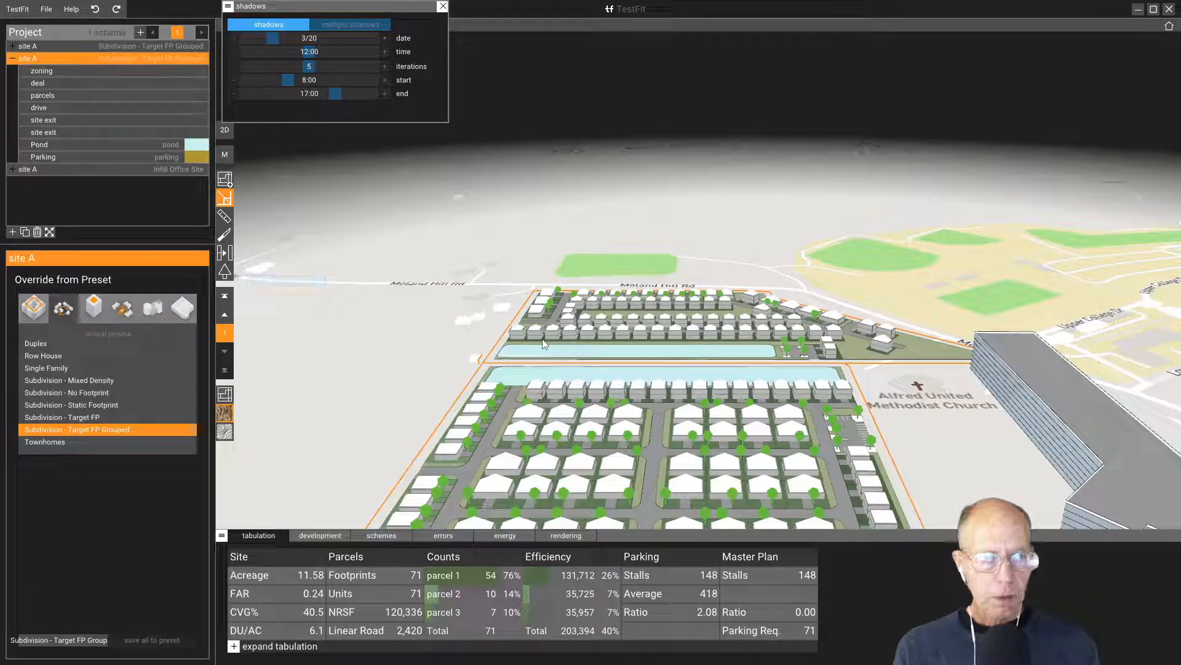
mouse_move(94, 308)
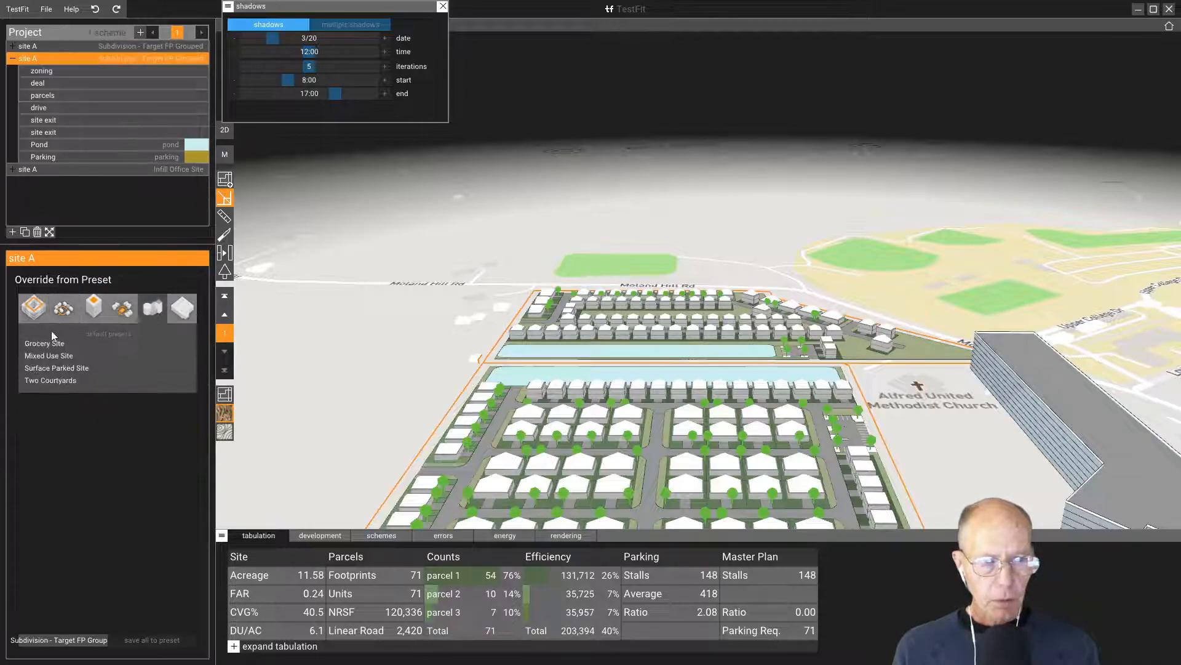
left_click(44, 344)
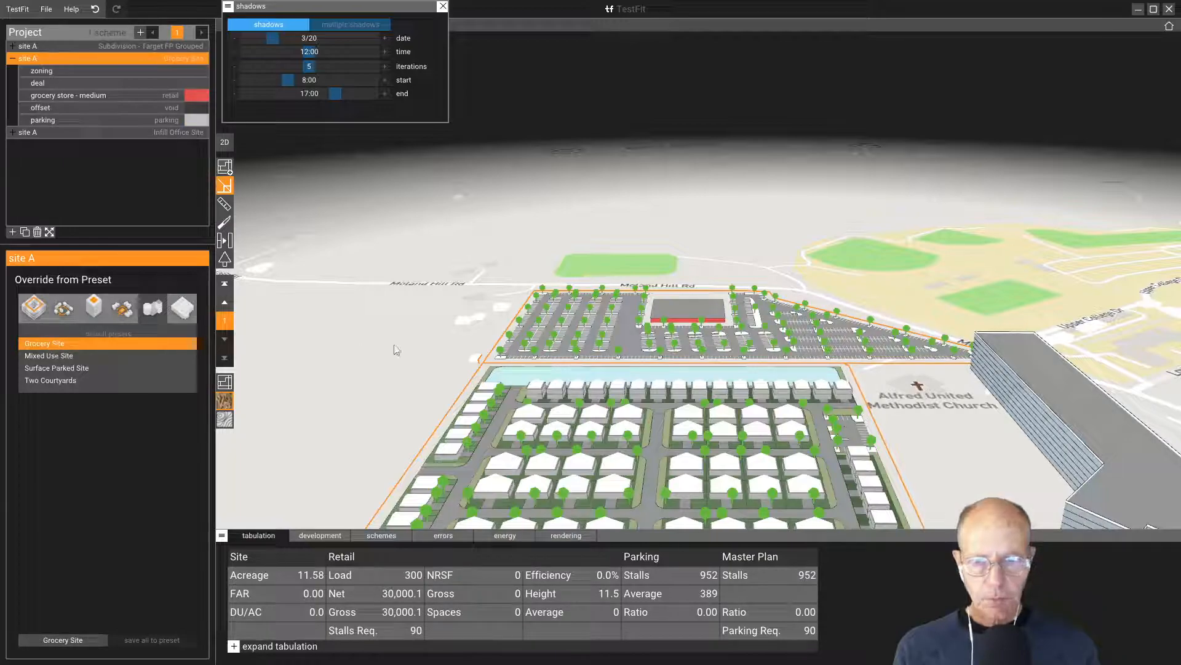
left_click(224, 142)
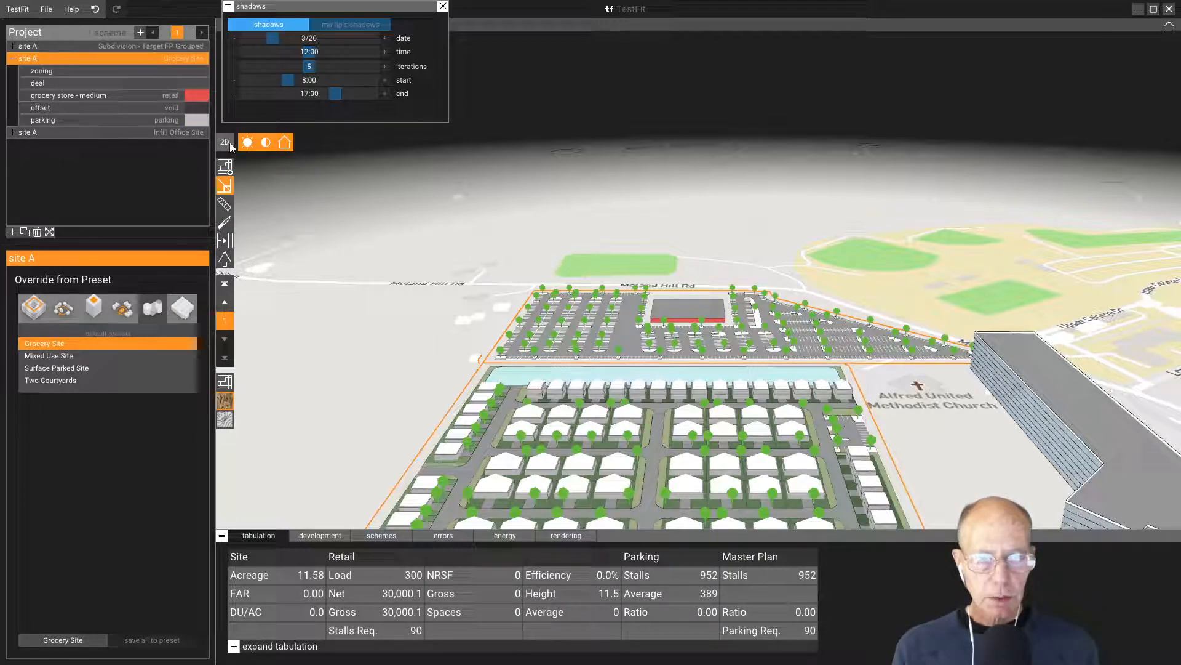
Step: Switch the grocery site to the 2D plan view
left_click(224, 143)
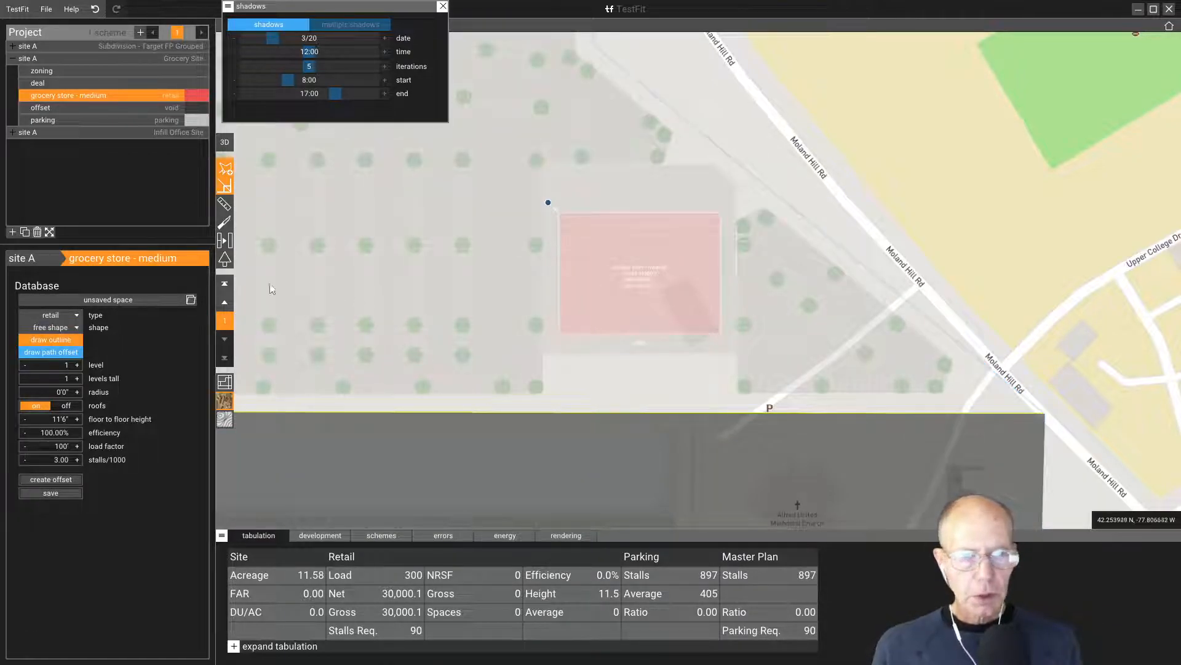
left_click(49, 327)
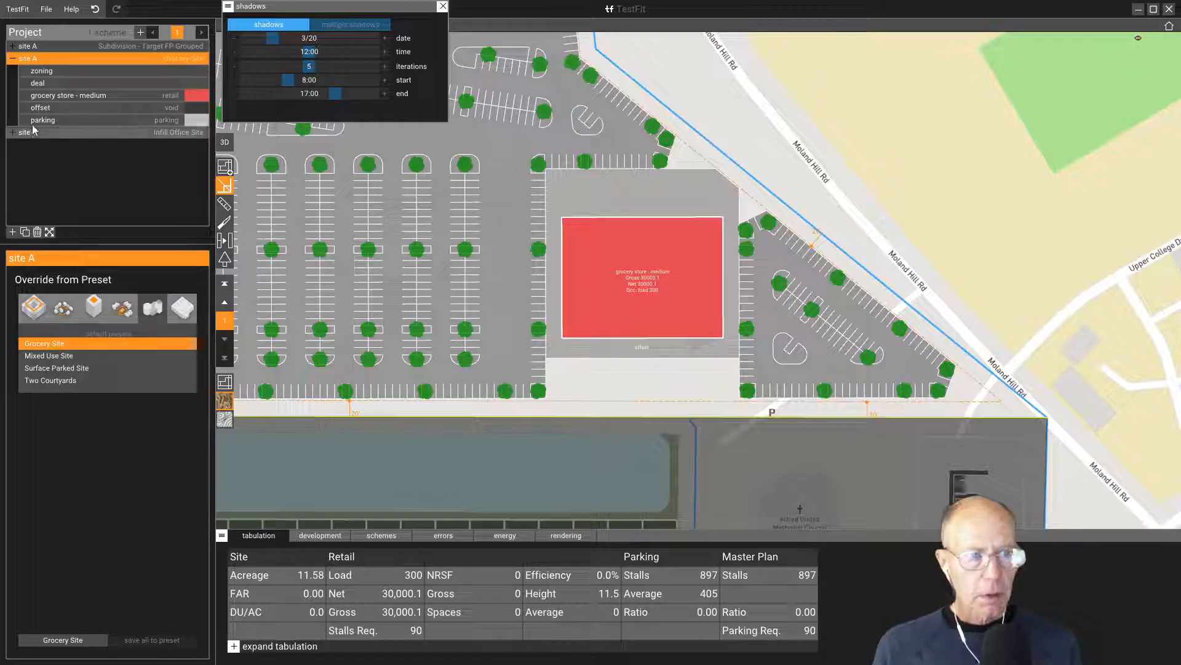
mouse_move(90, 307)
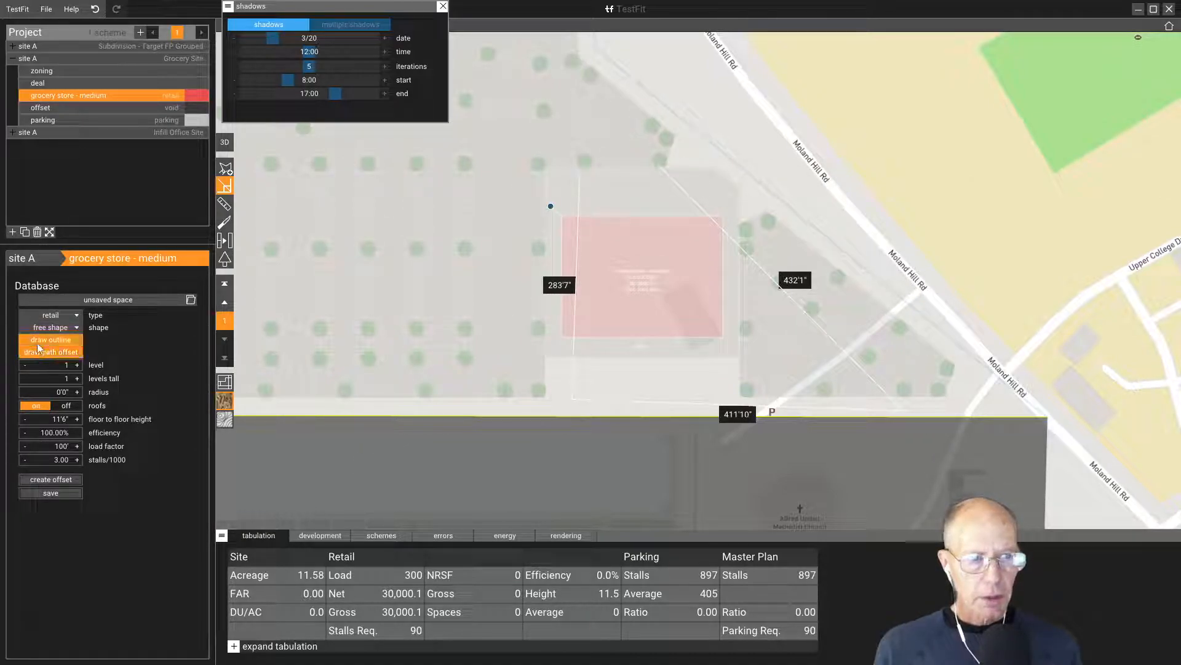
Step: Start drawing a new triangular outline for the medium grocery store
left_click(50, 352)
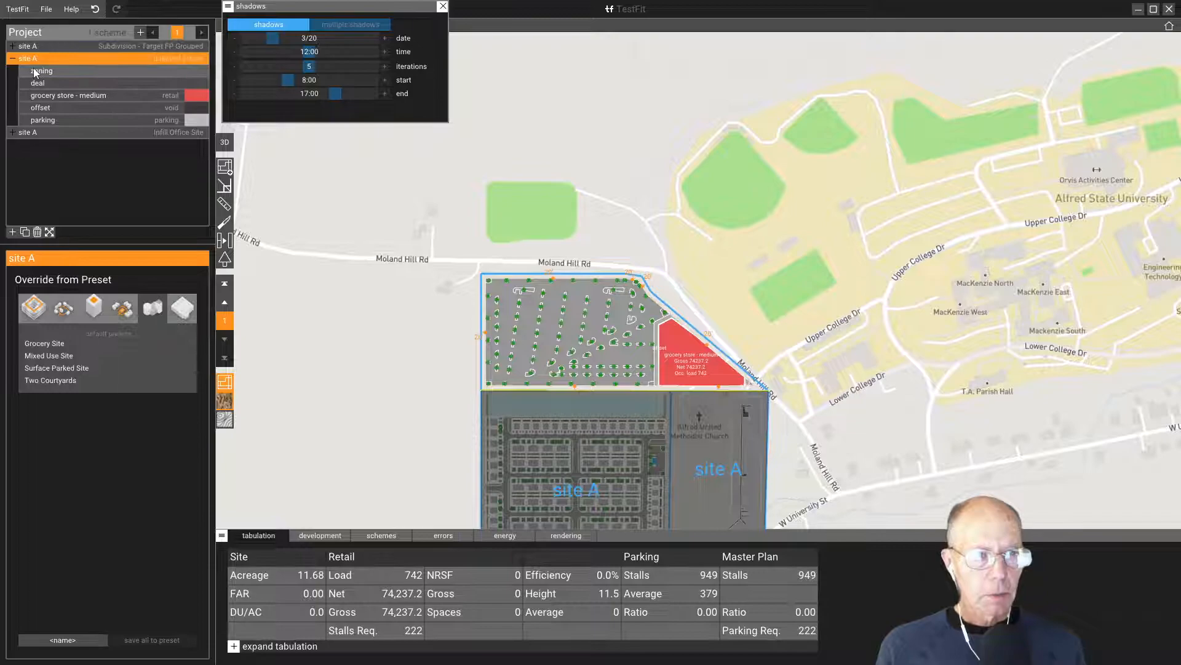
Step: Select the grocery site's parking area and redraw it as a smaller lot
left_click(42, 119)
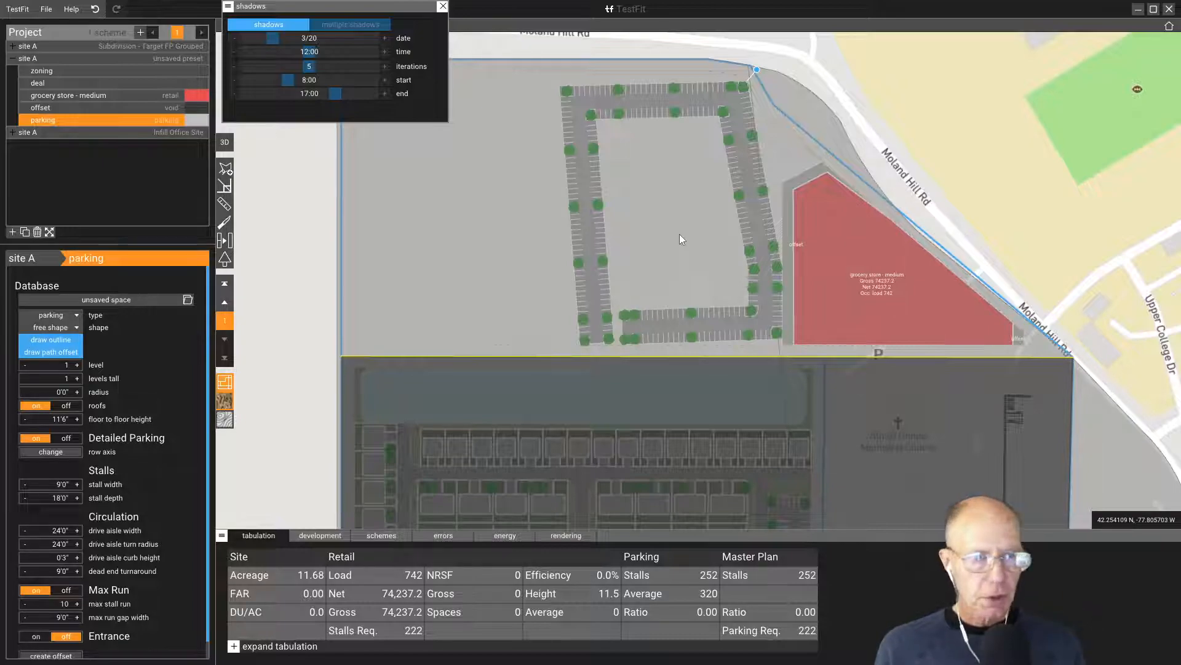
left_click(49, 340)
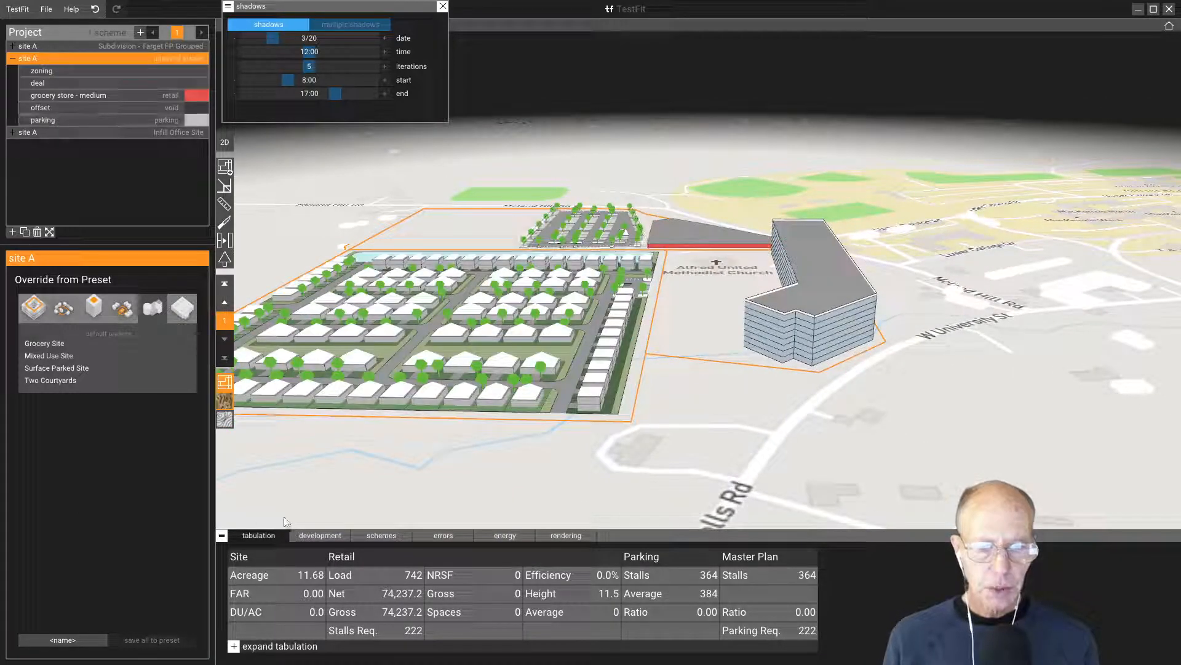
Step: Select the subdivision site and review its development, schemes, energy and rendering panels
left_click(68, 429)
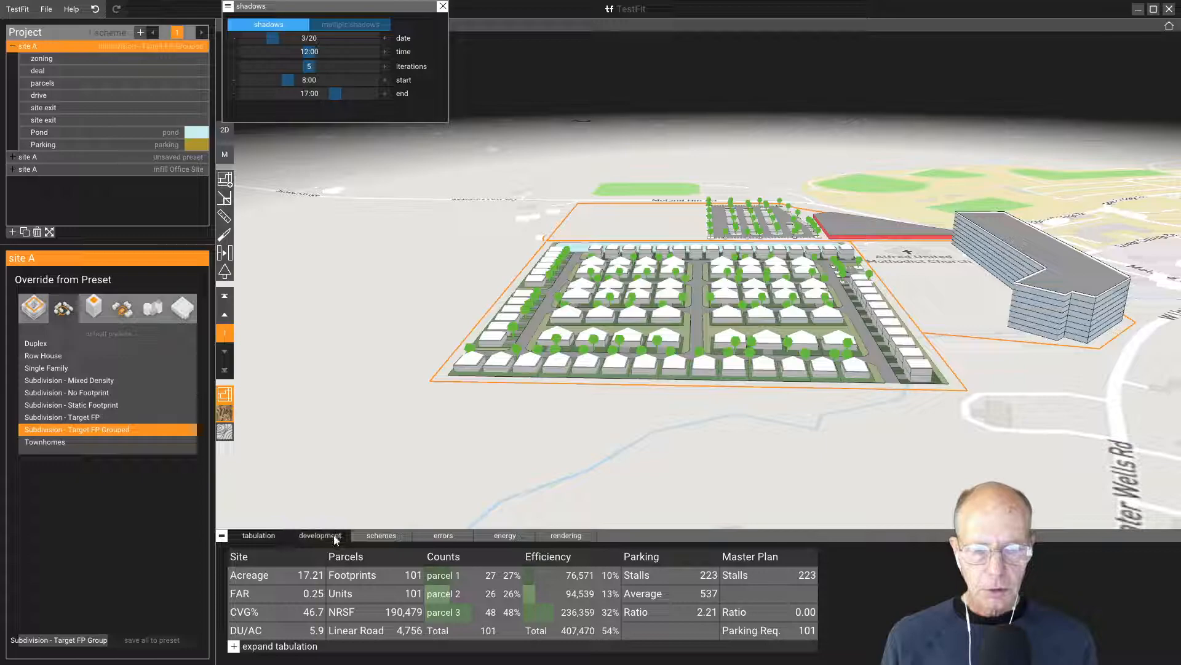
left_click(320, 536)
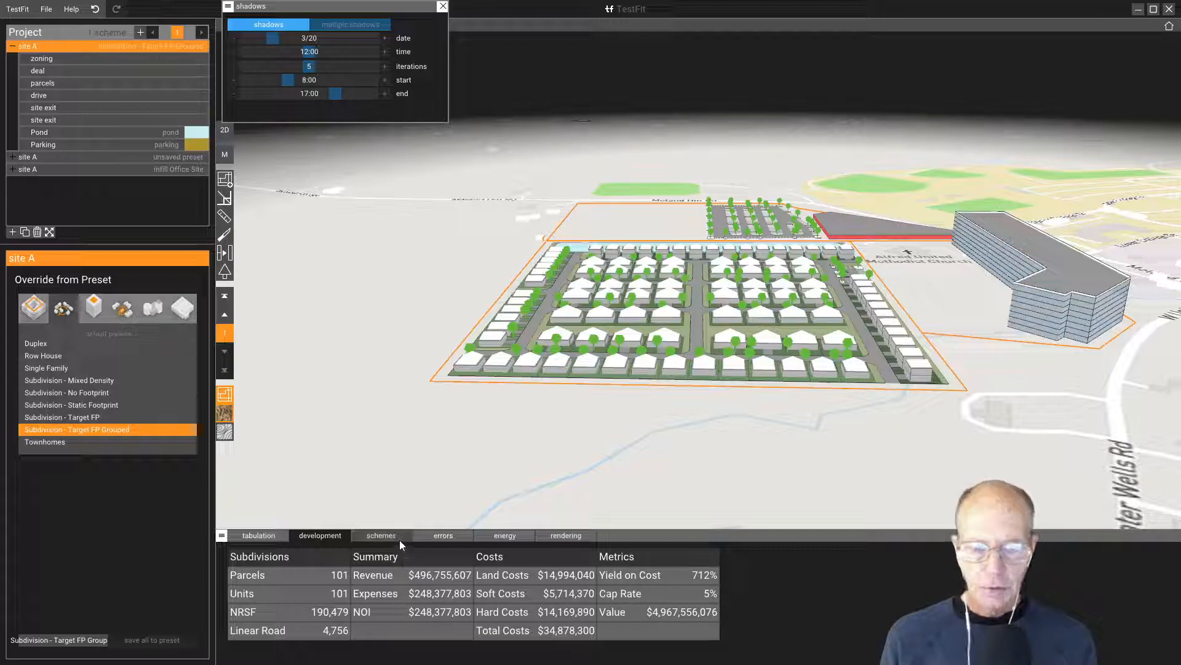
left_click(380, 535)
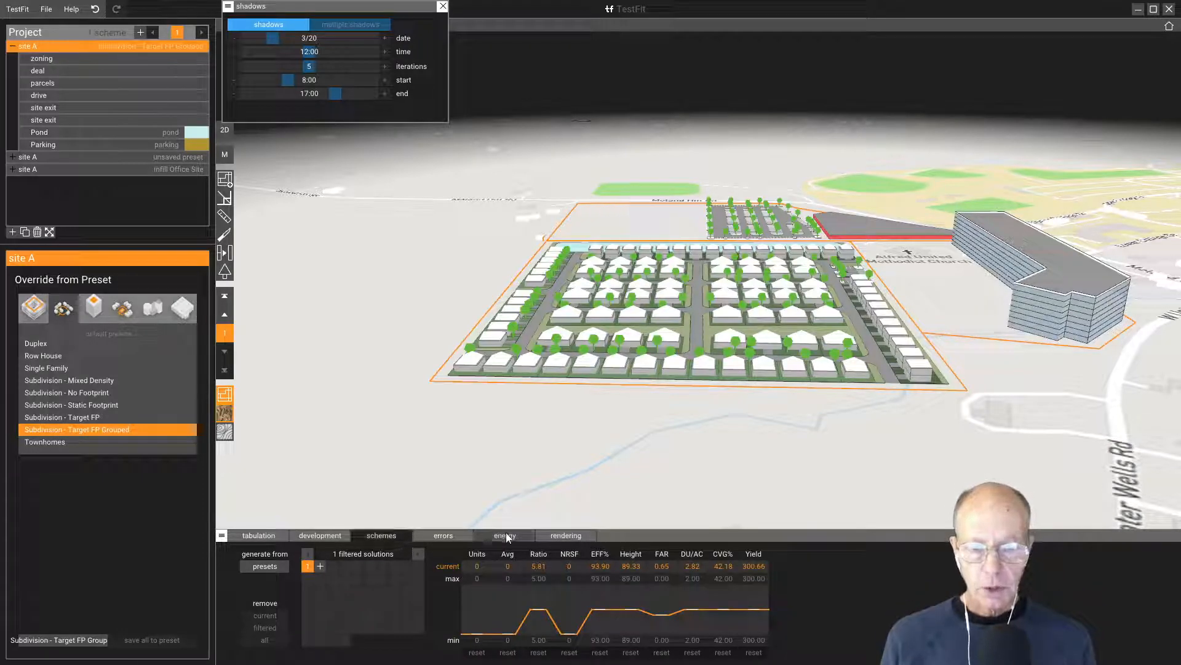
left_click(505, 535)
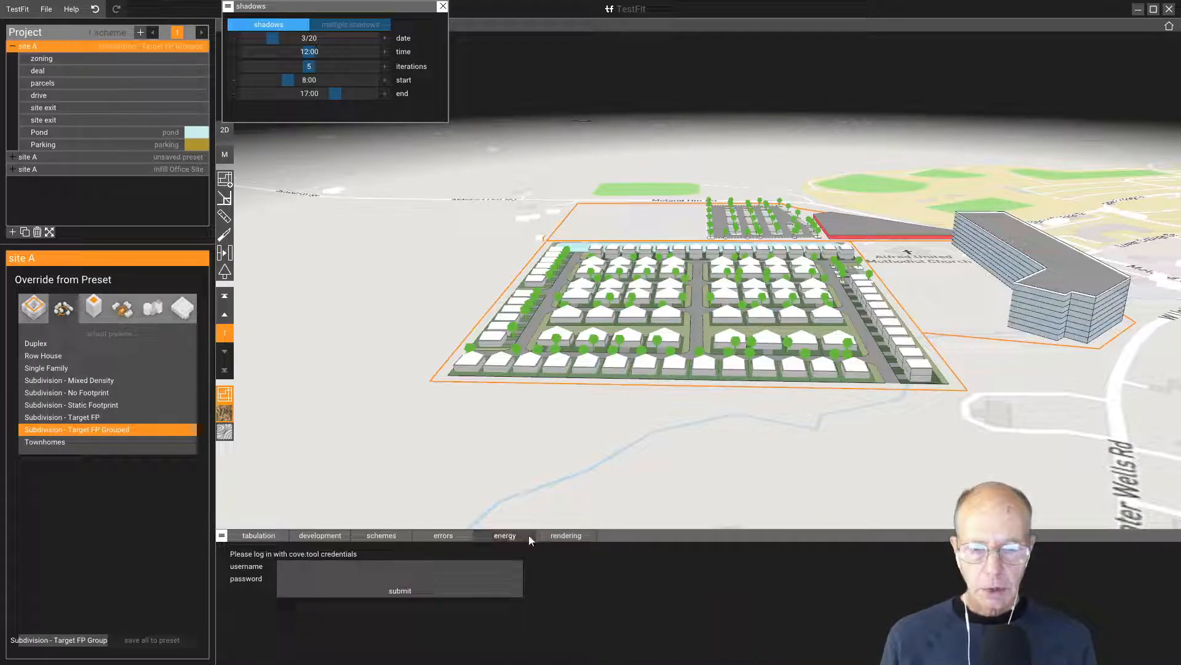
left_click(566, 535)
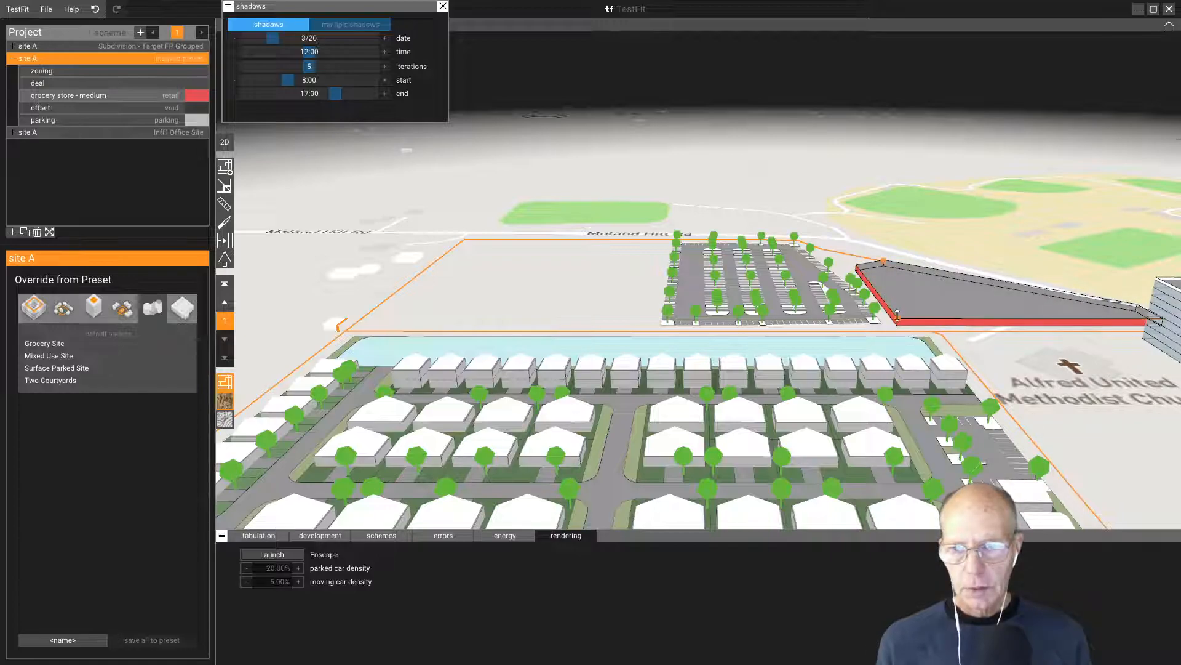
Step: Select the subdivision site so its layout can take the Townhomes preset
left_click(68, 95)
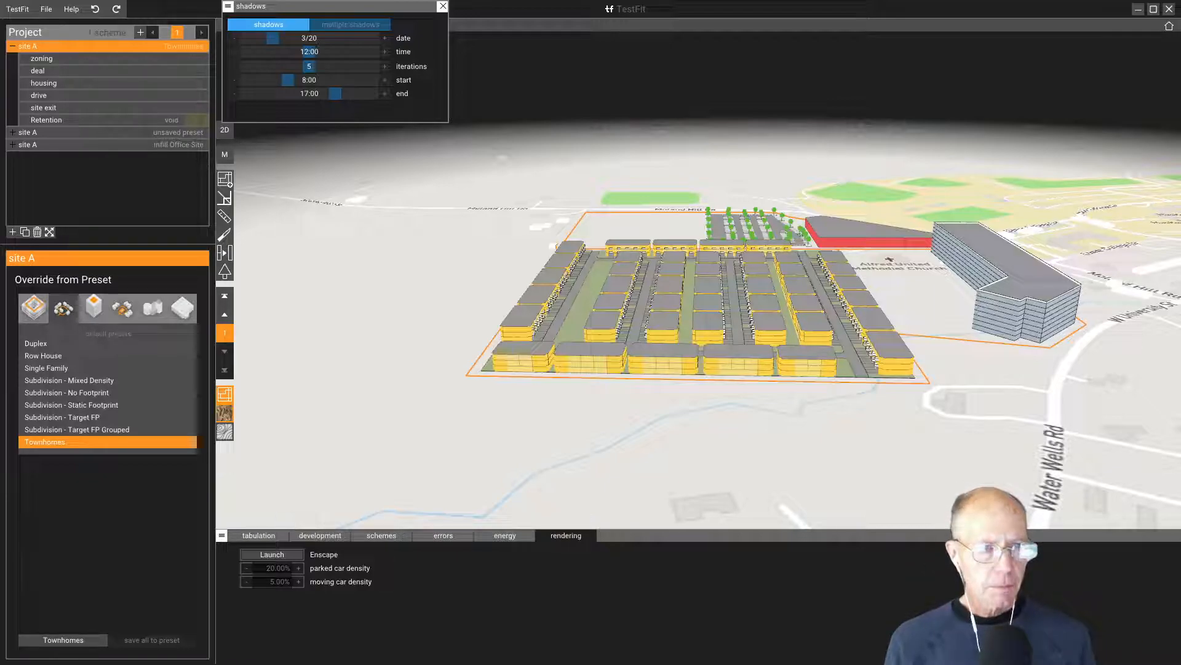
mouse_move(60, 354)
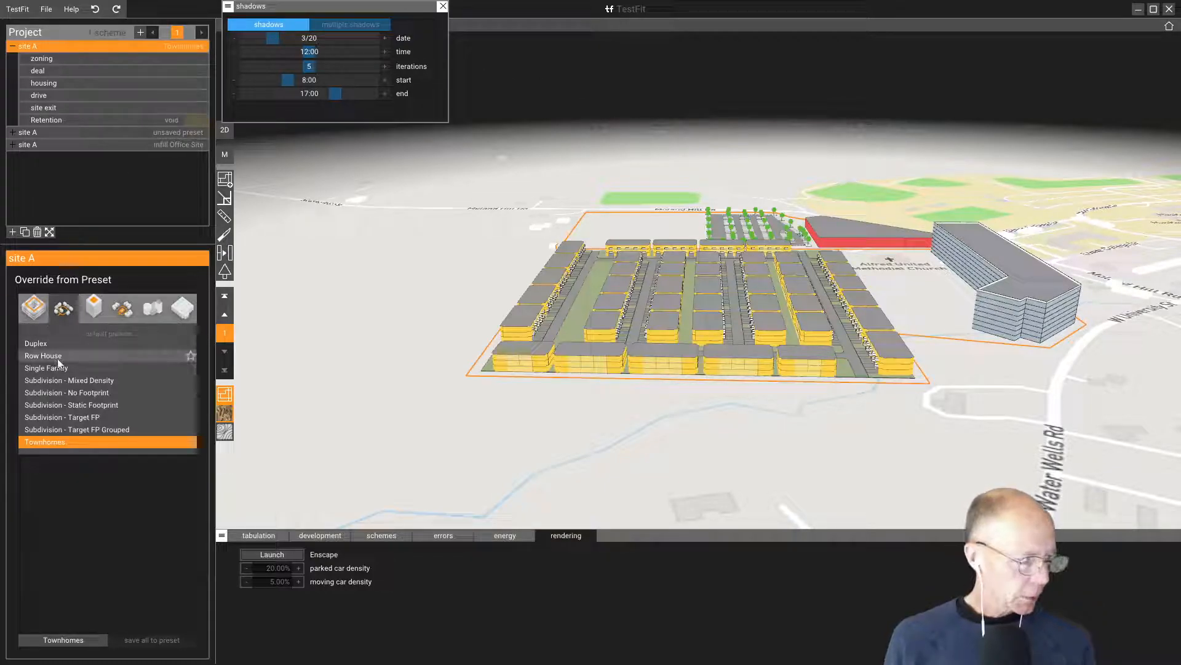
mouse_move(75, 430)
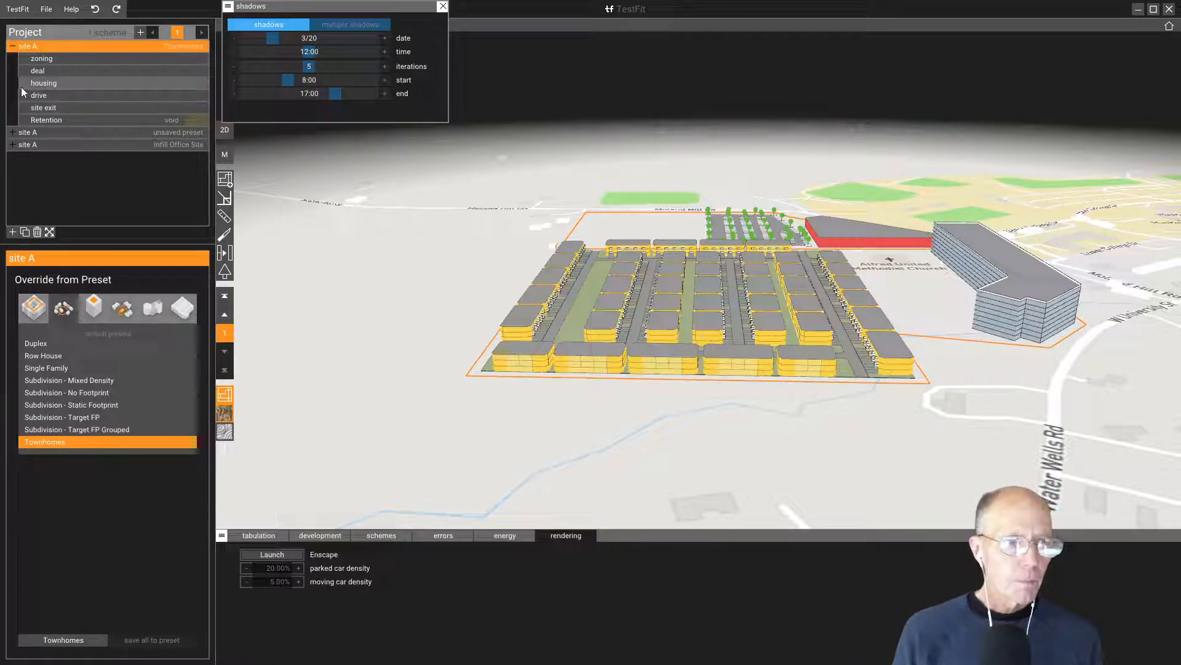
Step: Show the townhomes housing settings: dynamic units 24' wide, 62' deep, three levels
left_click(45, 83)
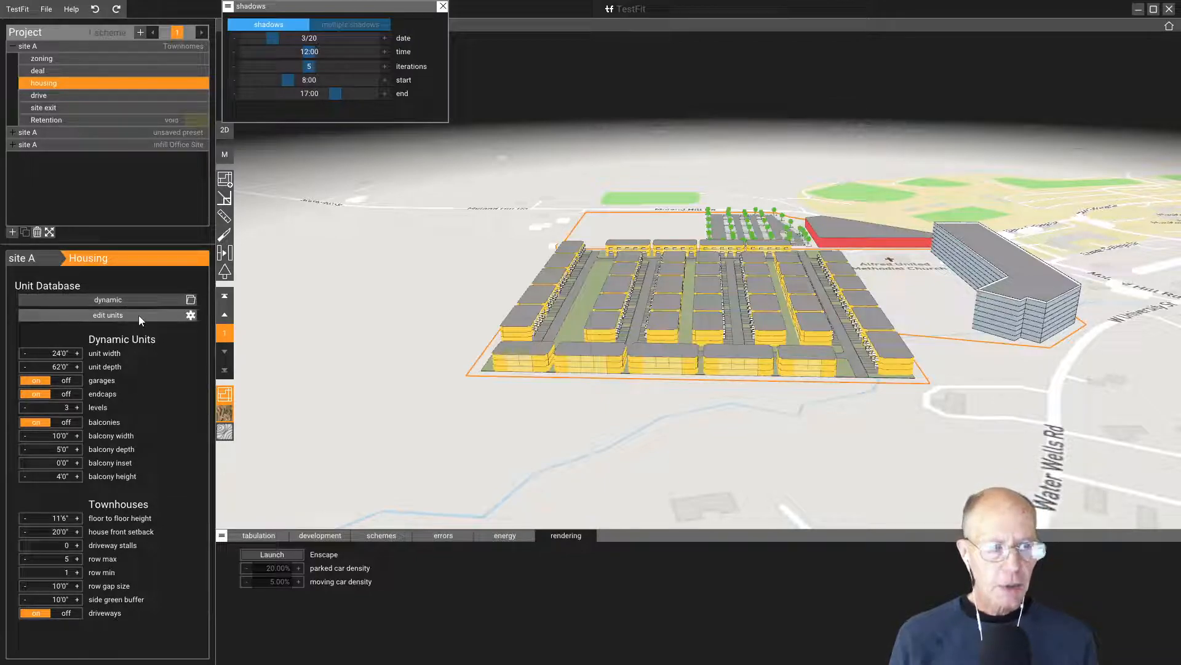
Step: Switch the housing unit database to Brownstone_TH with its inline and end units
left_click(107, 299)
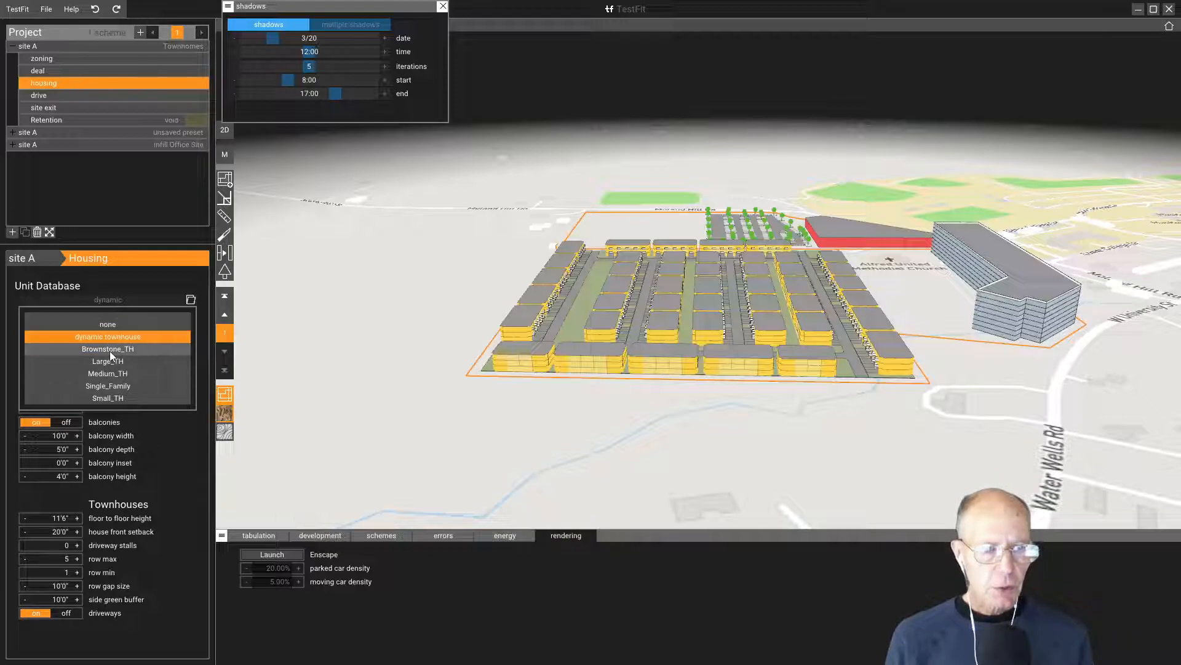
left_click(108, 349)
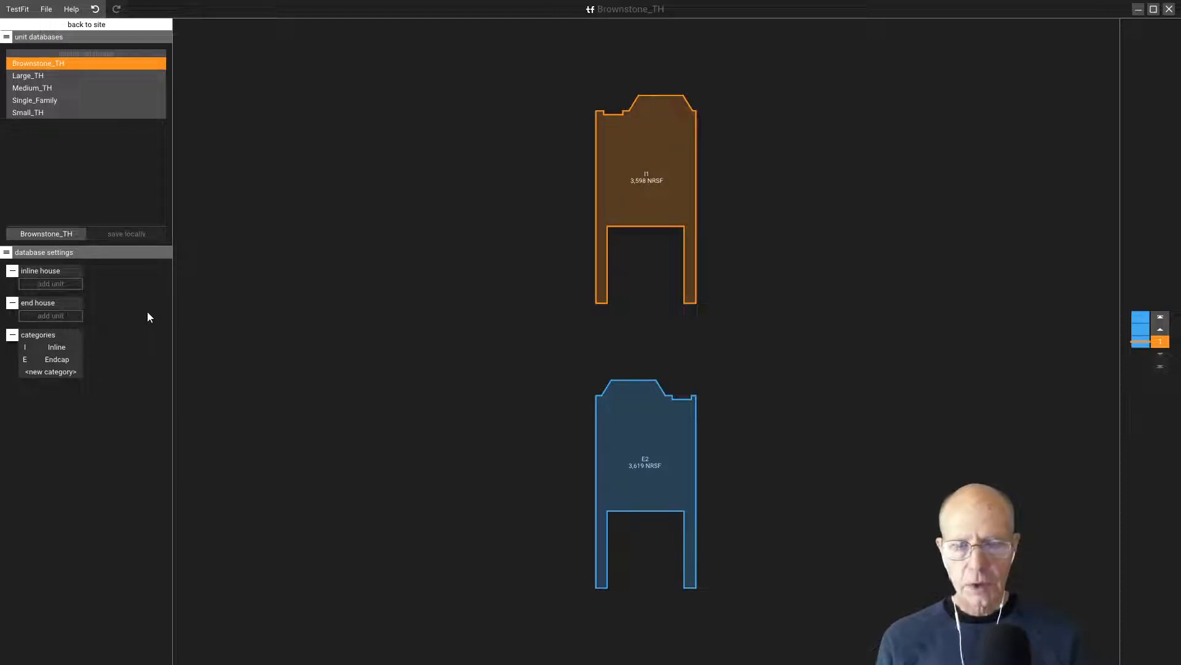
mouse_move(642, 130)
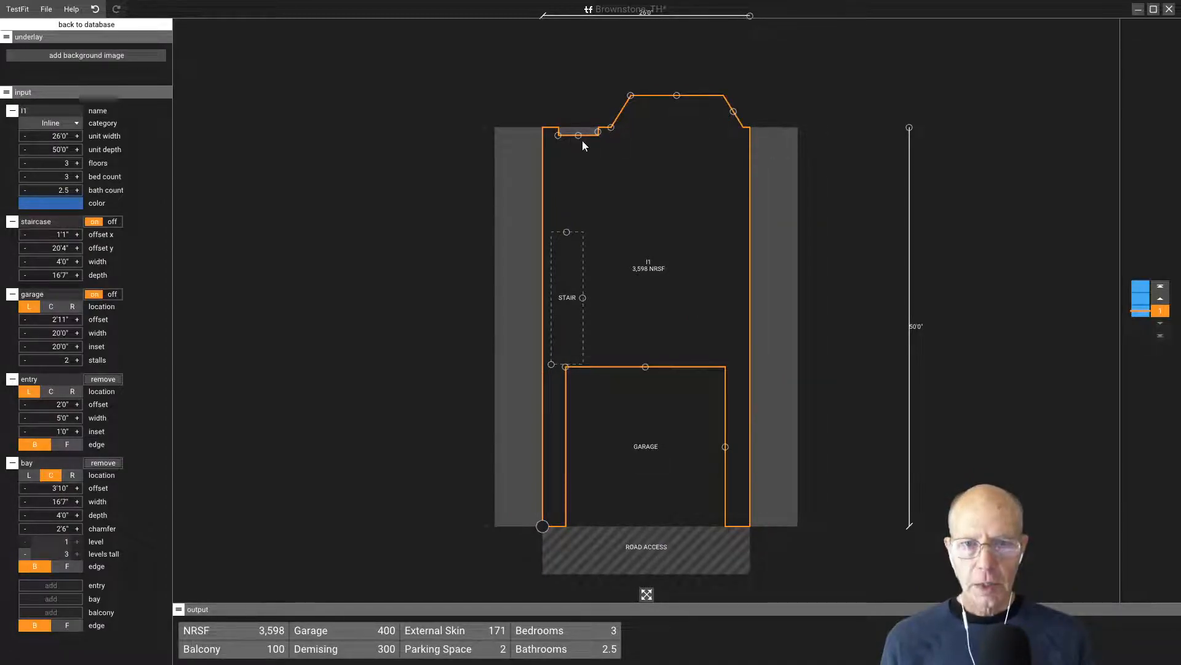
mouse_move(578, 142)
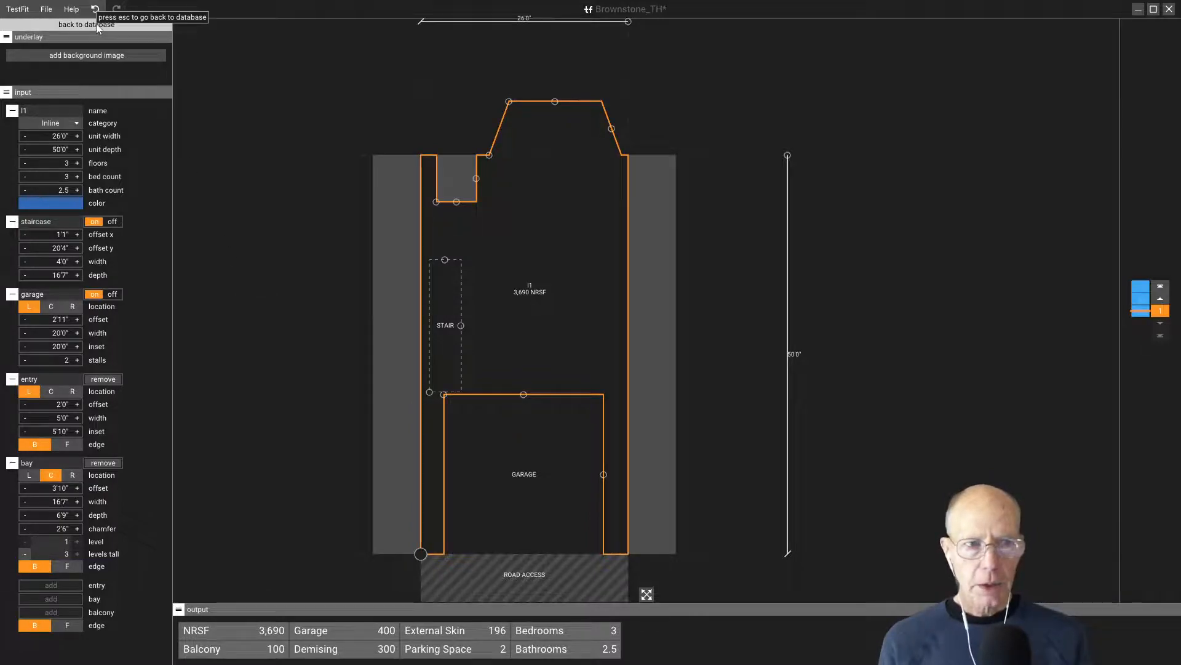
Step: Return to the Brownstone_TH database overview to reach end unit E2
left_click(95, 9)
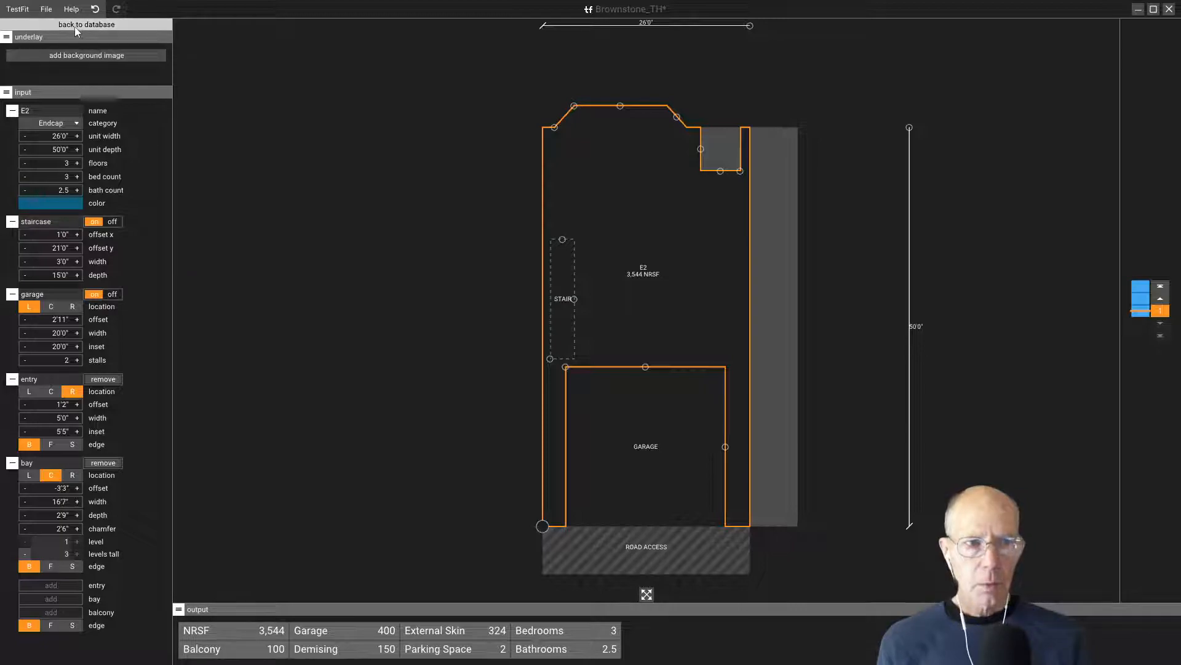
Step: Leave the unit editor and view the rebuilt Brownstone townhouse rows in 3D
left_click(87, 25)
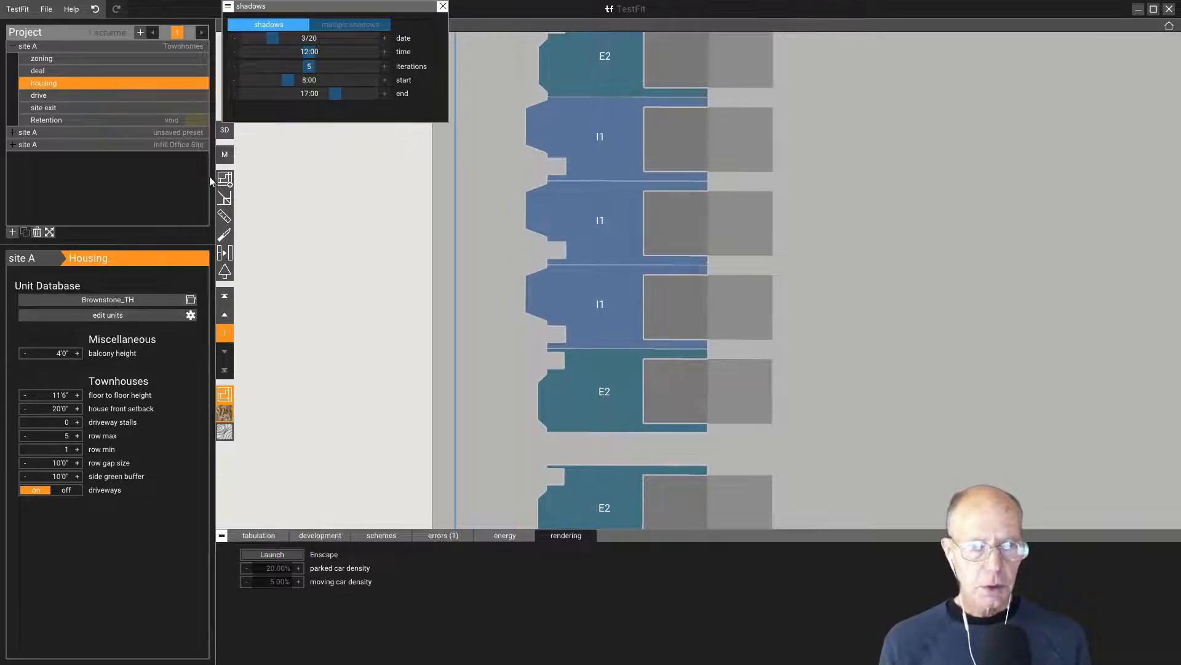
left_click(224, 130)
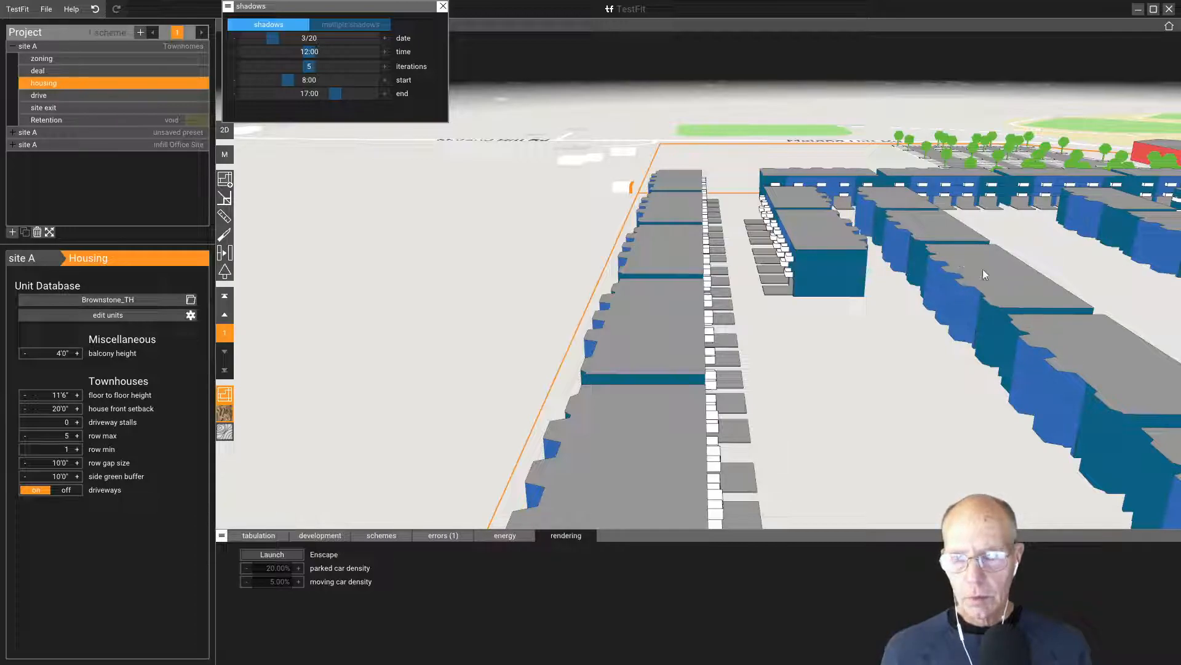
mouse_move(932, 281)
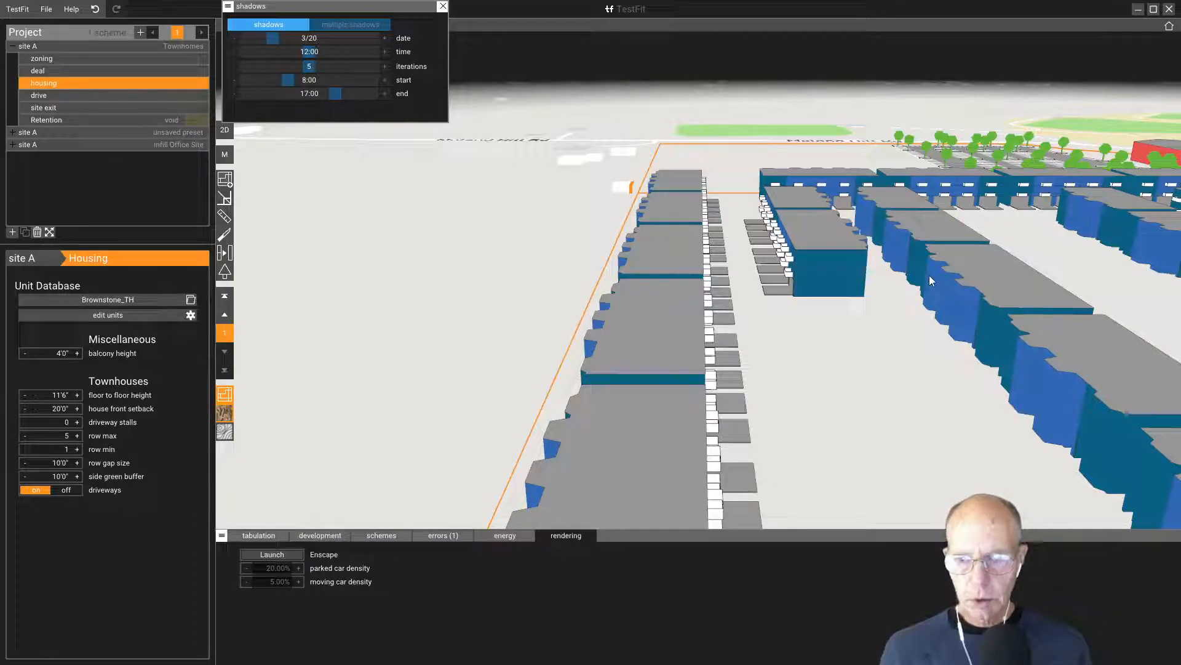